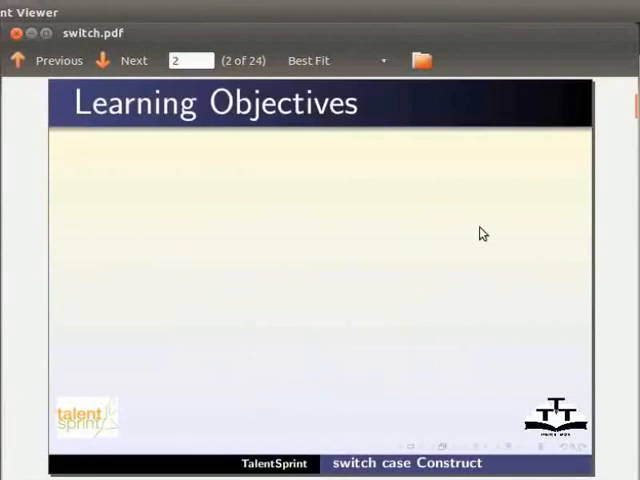
- Page through switch.pdf past Tools Used and Prerequisites to the Switch Case slide
{"action": "left_click", "coordinate": [133, 60]}
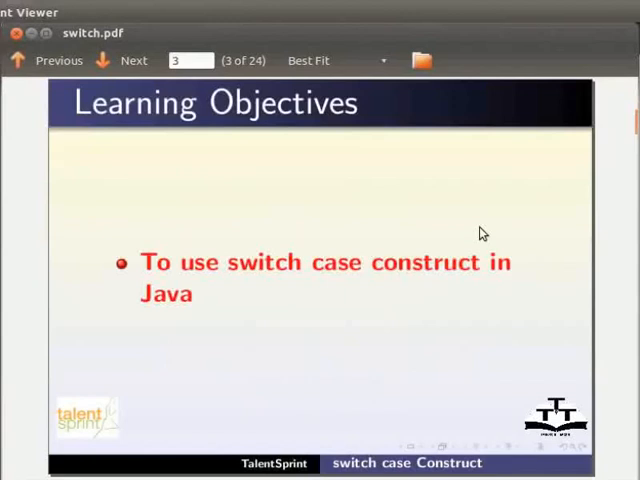
{"action": "left_click", "coordinate": [133, 60]}
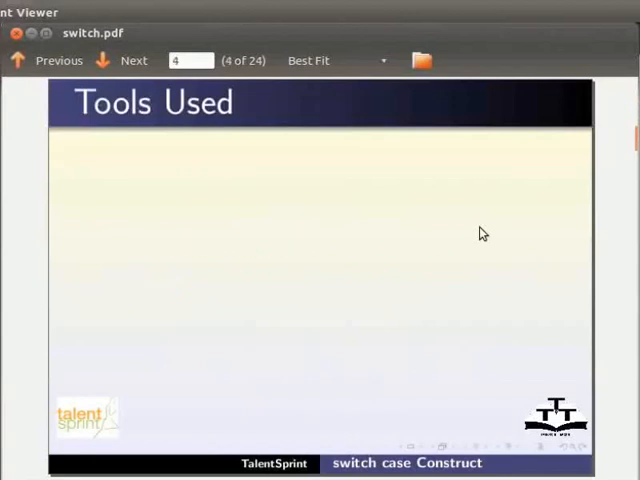
{"action": "left_click", "coordinate": [133, 60]}
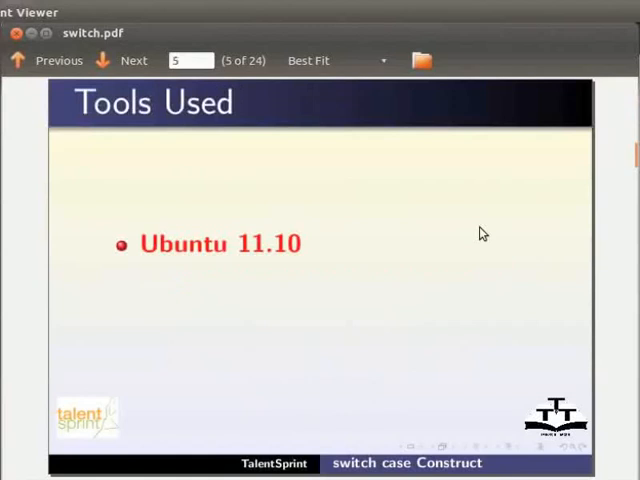
{"action": "left_click", "coordinate": [133, 60]}
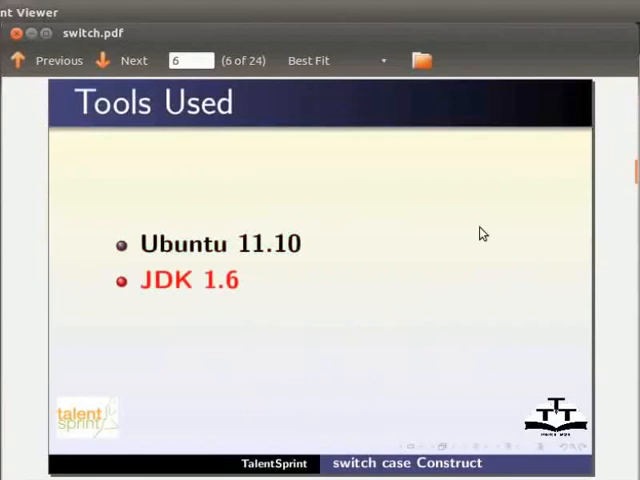
{"action": "left_click", "coordinate": [133, 60]}
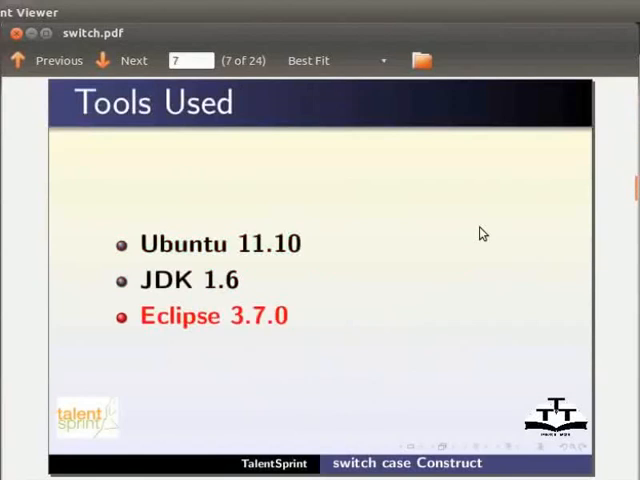
{"action": "left_click", "coordinate": [133, 60]}
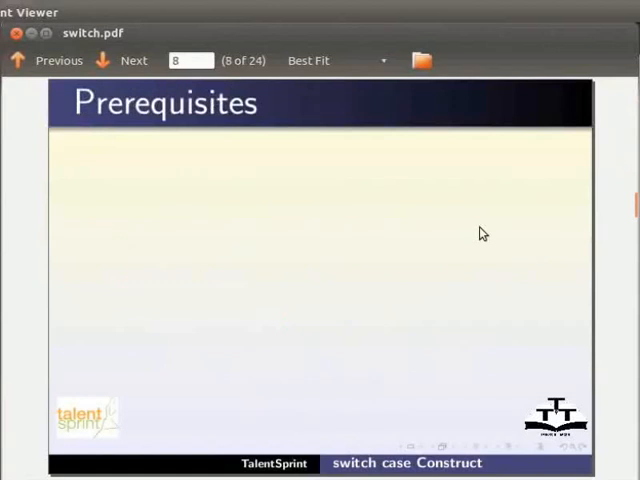
{"action": "left_click", "coordinate": [133, 60]}
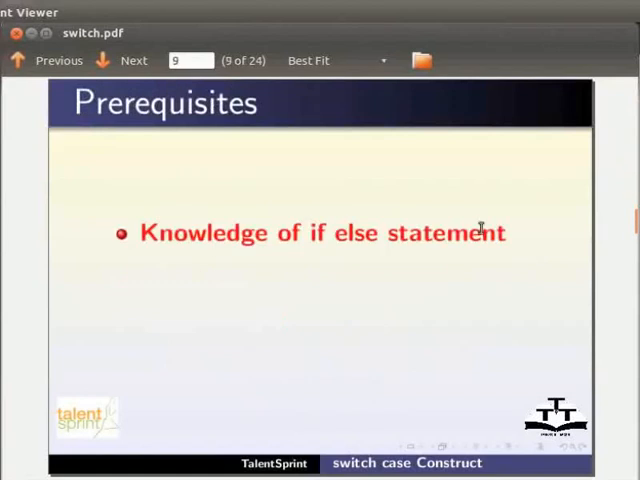
{"action": "left_click", "coordinate": [133, 60]}
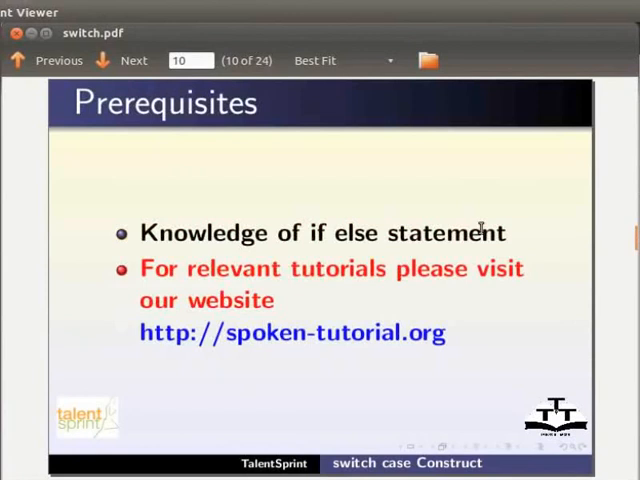
{"action": "left_click", "coordinate": [133, 60]}
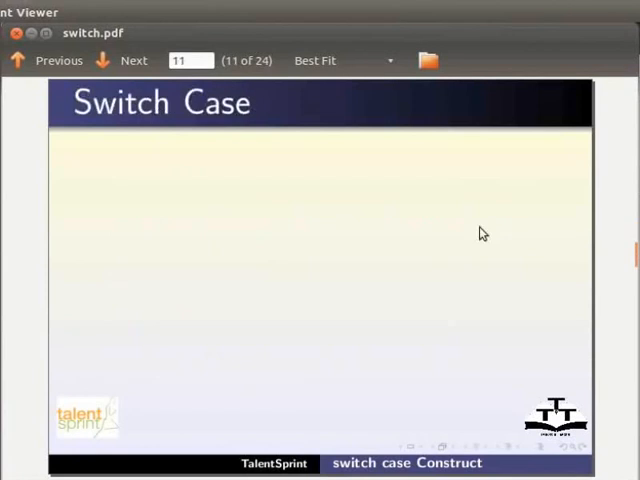
{"action": "left_click", "coordinate": [133, 60]}
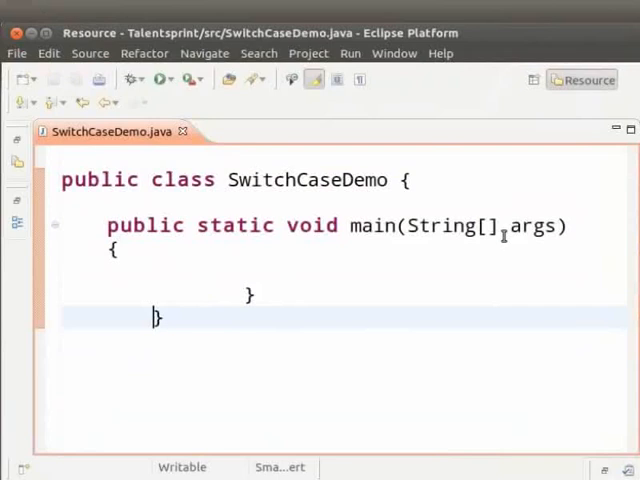
{"action": "mouse_move", "coordinate": [277, 276]}
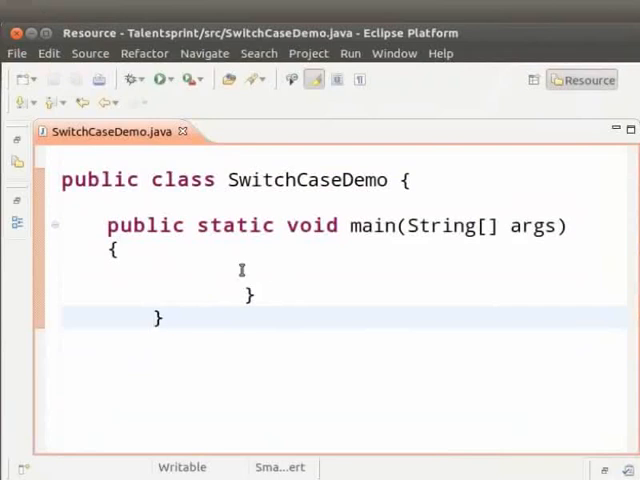
{"action": "left_click", "coordinate": [156, 317]}
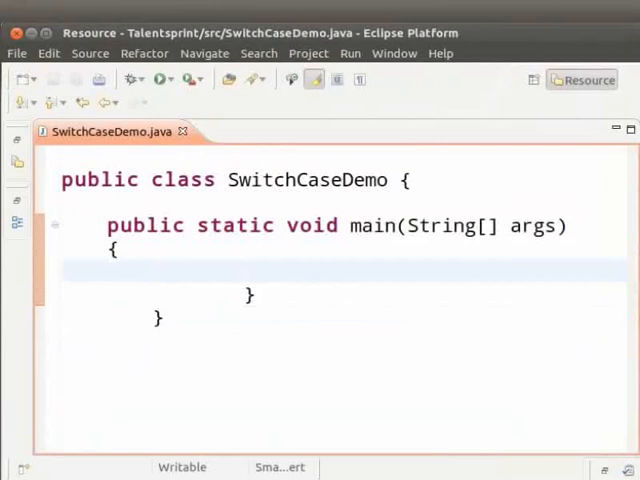
{"action": "left_click", "coordinate": [152, 271]}
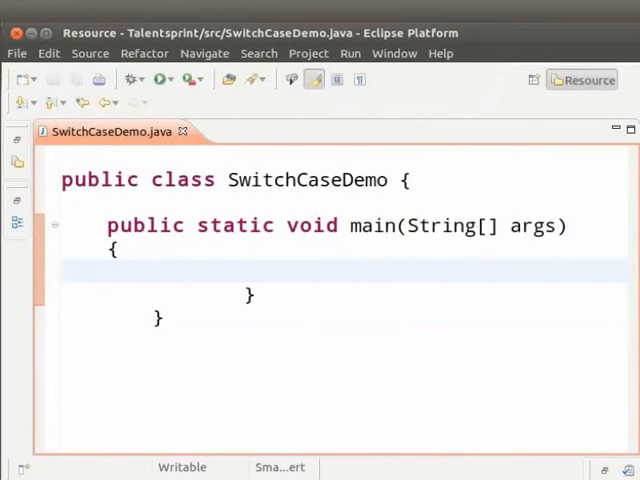
- Declare int day=3; and String dName=""; inside main
{"action": "type", "text": "int"}
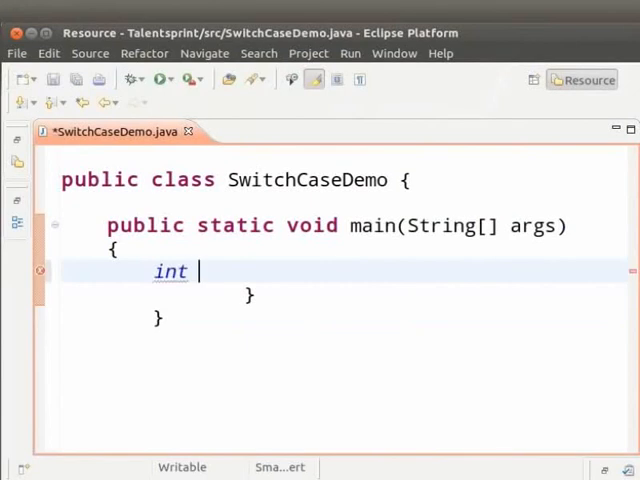
{"action": "type", "text": "day"}
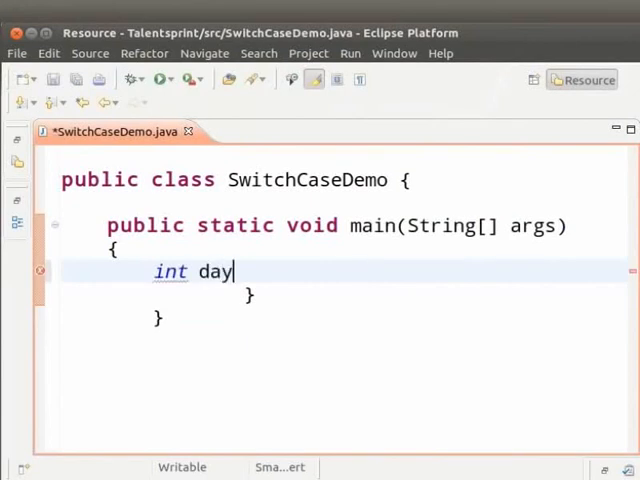
{"action": "type", "text": "="}
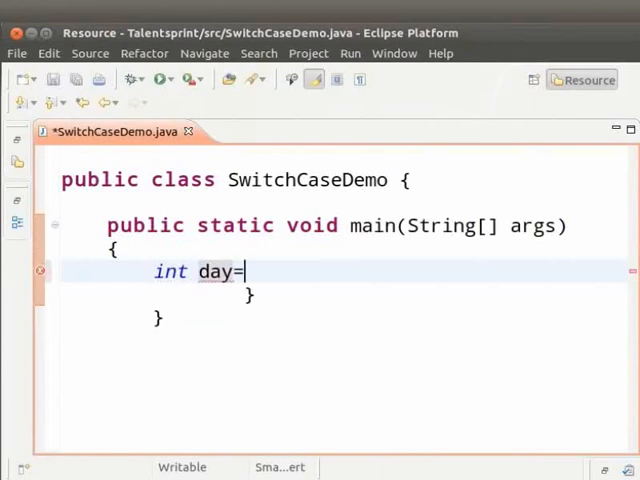
{"action": "type", "text": "3;"}
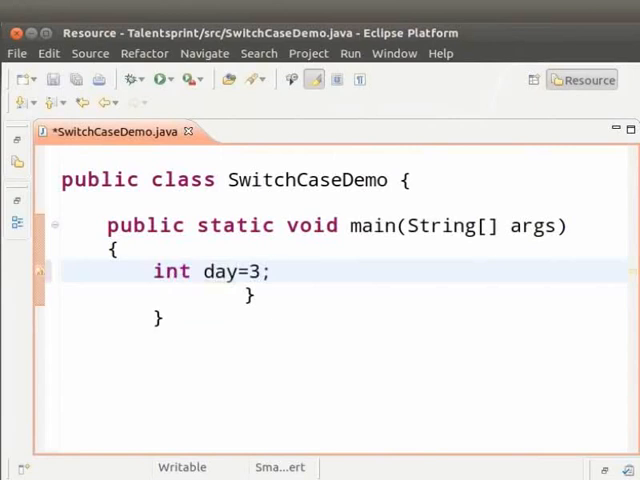
{"action": "type", "text": "Str"}
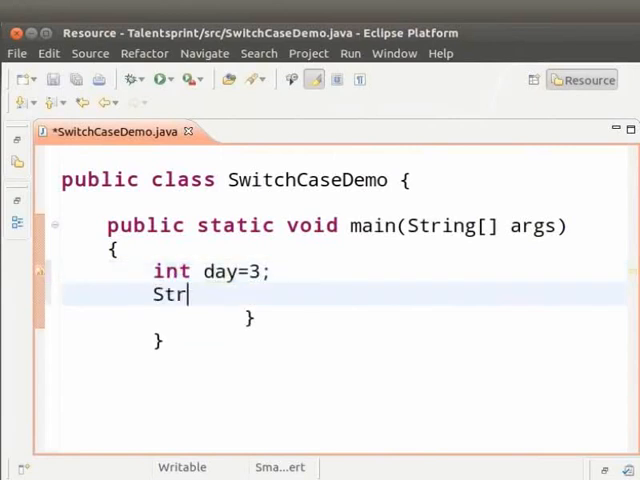
{"action": "type", "text": "ing"}
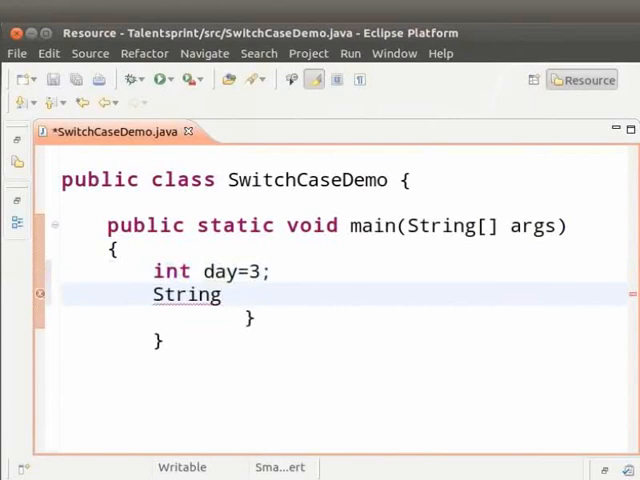
{"action": "type", "text": "dName"}
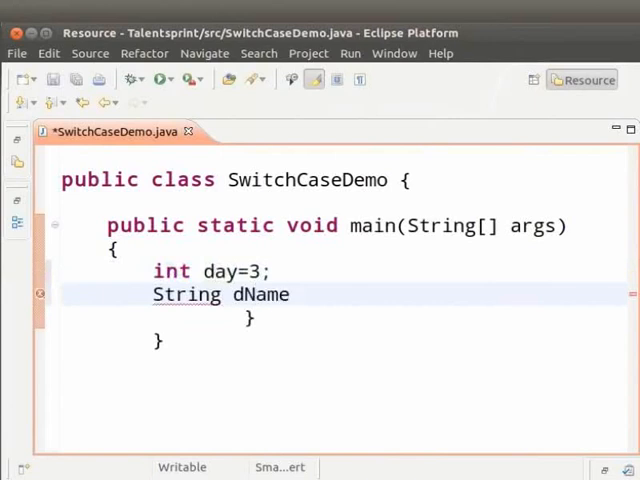
{"action": "type", "text": "="}
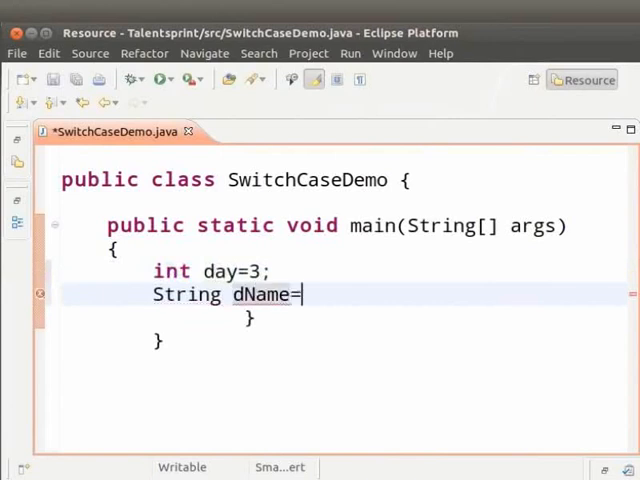
{"action": "type", "text": "\"\";"}
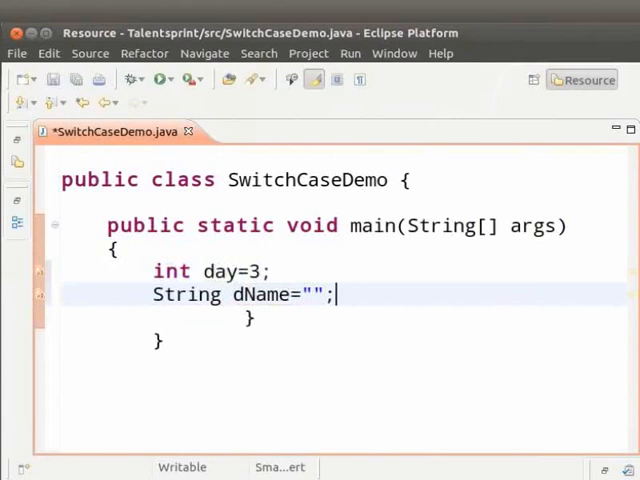
- Highlight the dName and day variables, then place the cursor after the declarations
{"action": "left_click", "coordinate": [230, 294]}
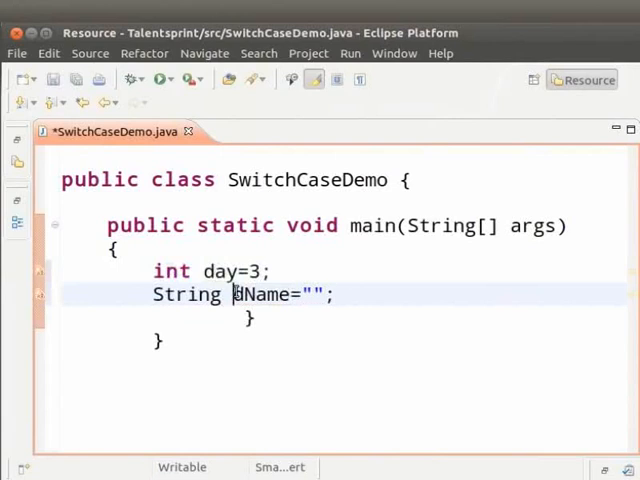
{"action": "double_click", "coordinate": [258, 294]}
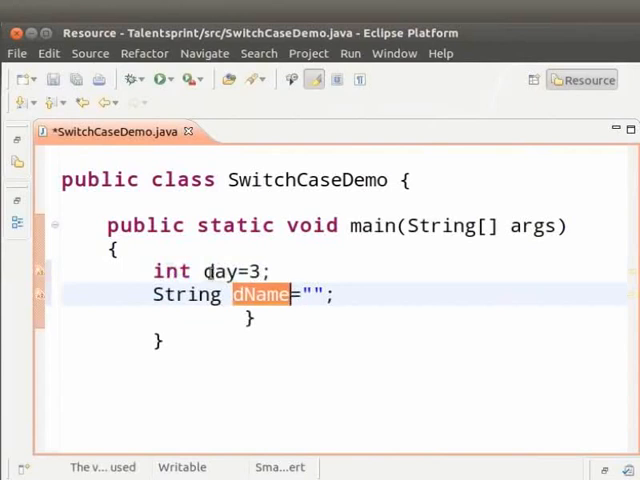
{"action": "double_click", "coordinate": [220, 271]}
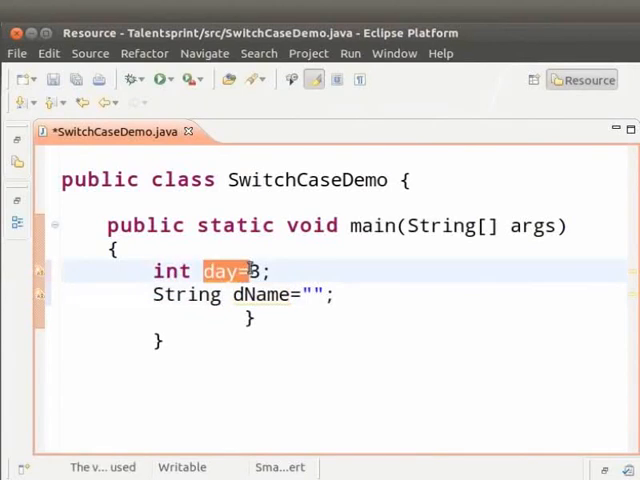
{"action": "mouse_move", "coordinate": [300, 282]}
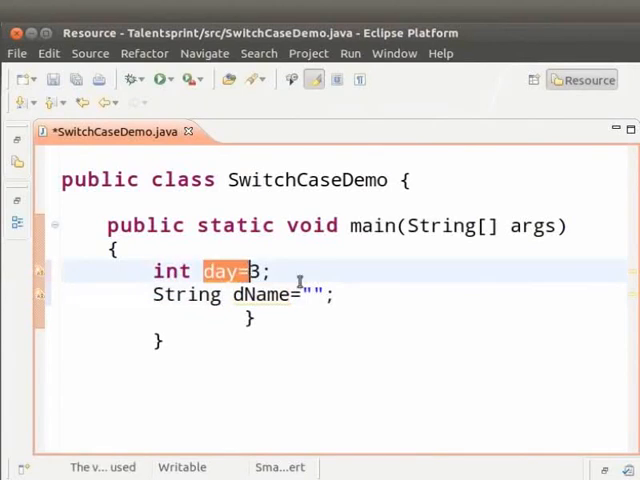
{"action": "left_click", "coordinate": [340, 294]}
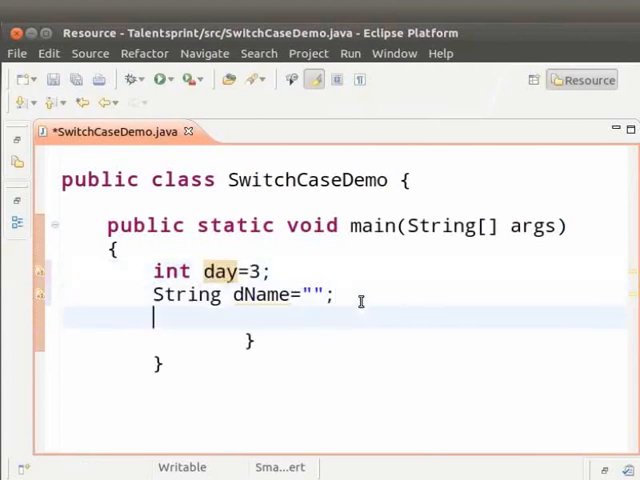
- Start a switch statement on day with switch(day){
{"action": "type", "text": "swit"}
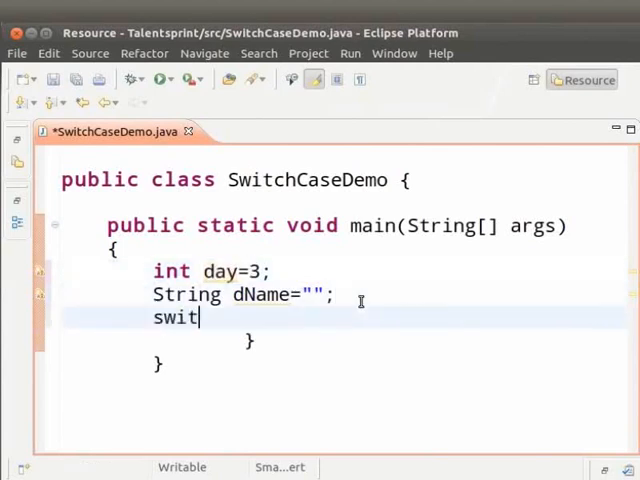
{"action": "type", "text": "ch()"}
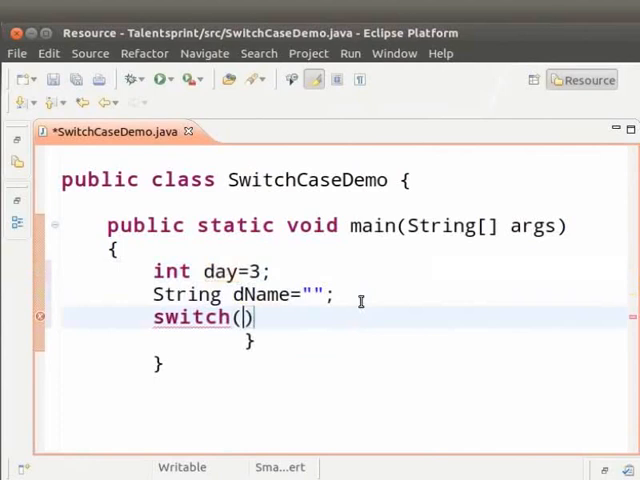
{"action": "type", "text": "day"}
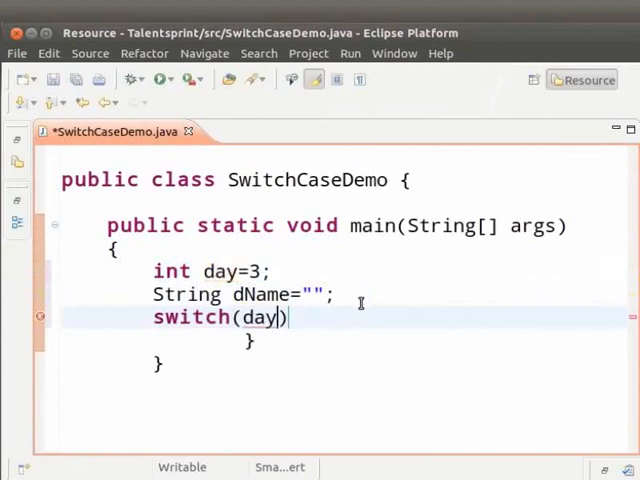
{"action": "type", "text": "{"}
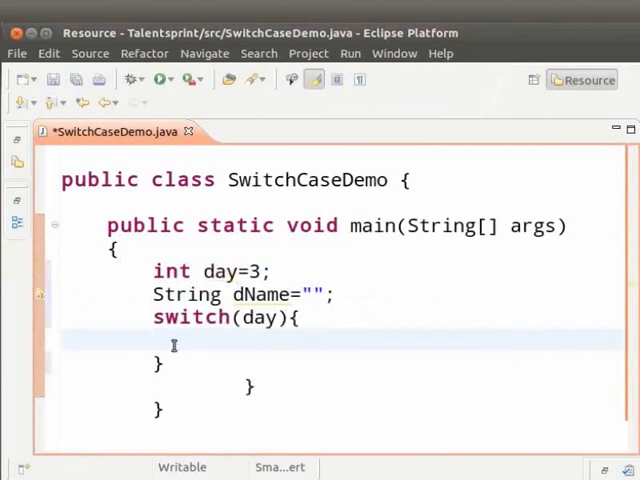
- Add case 0 assigning dName="Sunday" followed by break;, and highlight break
{"action": "type", "text": "case"}
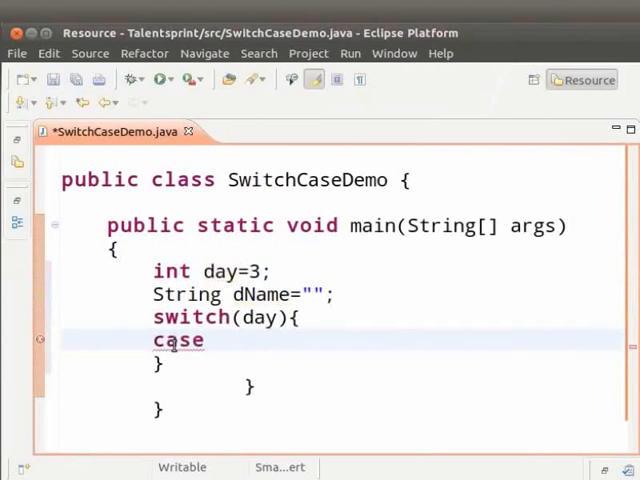
{"action": "type", "text": "0:"}
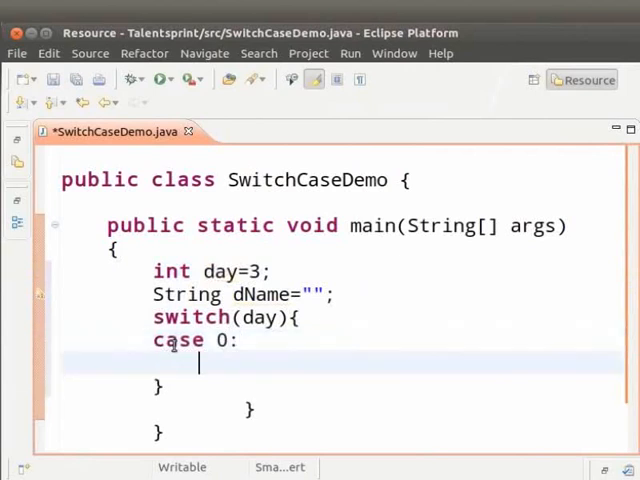
{"action": "type", "text": "d"}
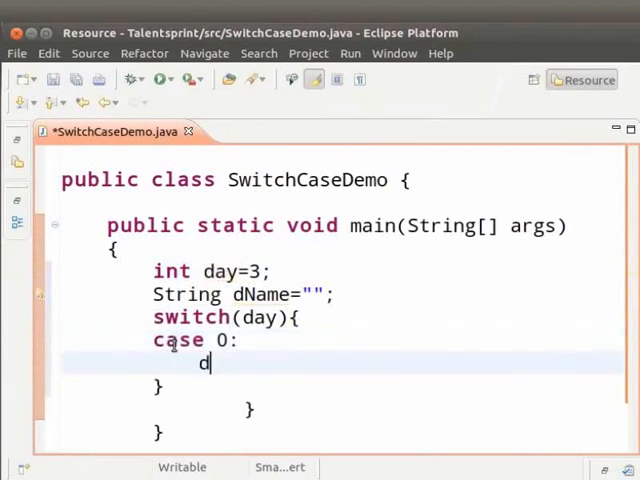
{"action": "type", "text": "Name="}
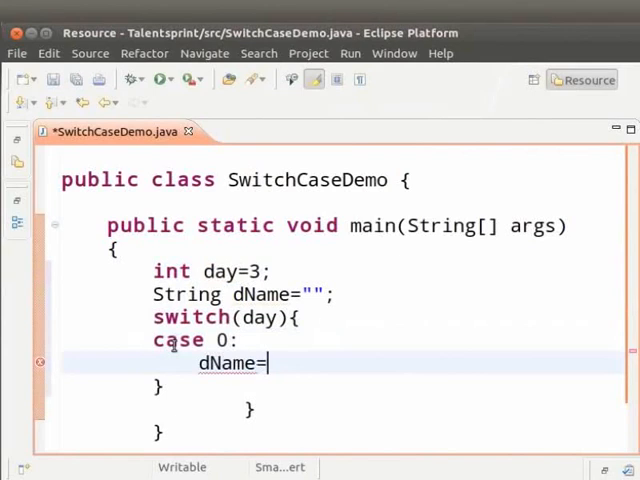
{"action": "type", "text": "\"Sun\""}
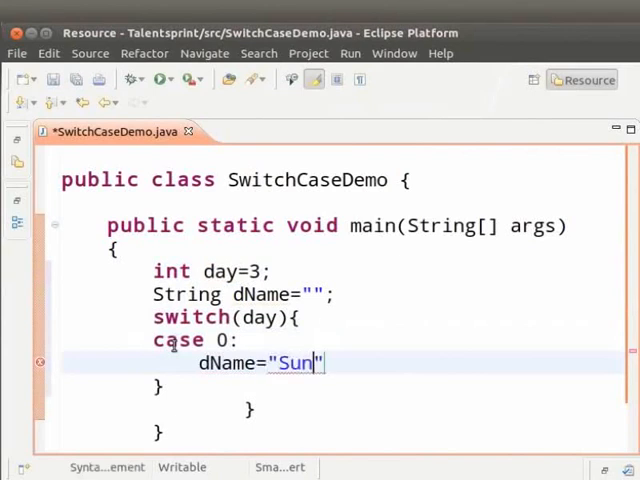
{"action": "type", "text": "day\";"}
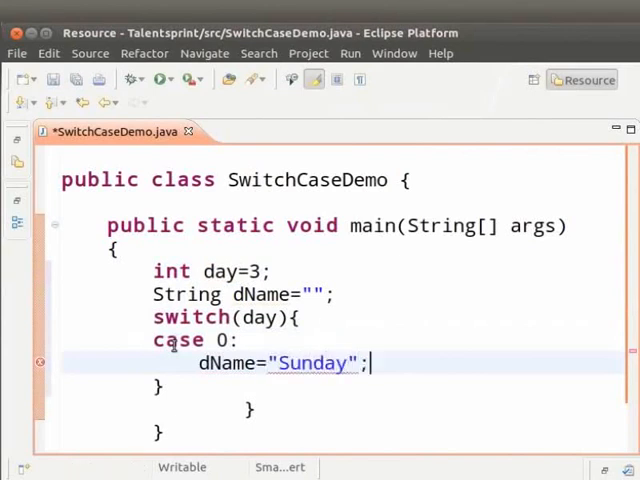
{"action": "key", "text": "Return"}
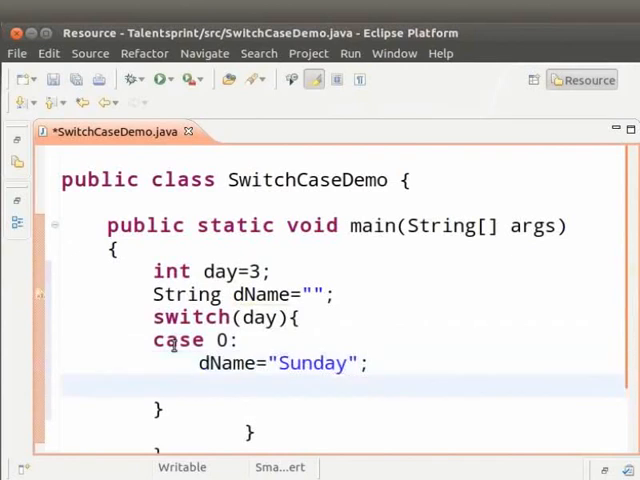
{"action": "type", "text": "break;"}
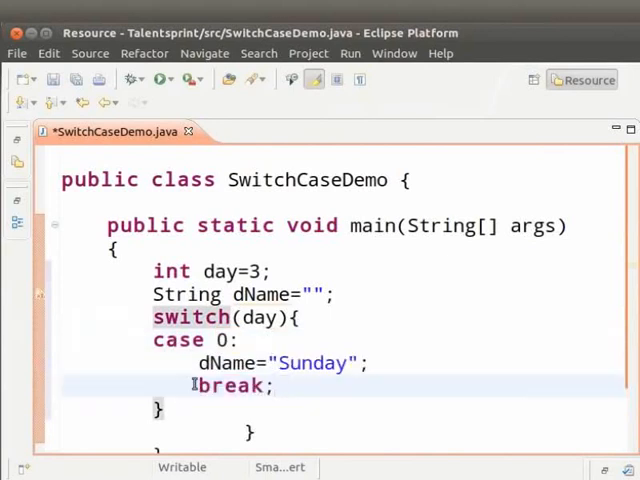
{"action": "double_click", "coordinate": [231, 386]}
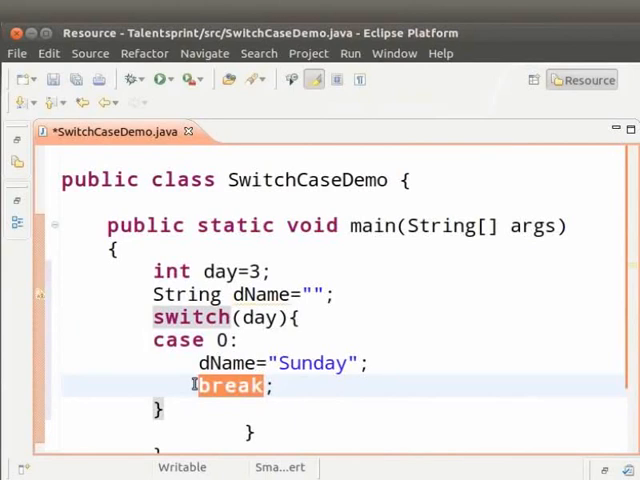
{"action": "mouse_move", "coordinate": [288, 387]}
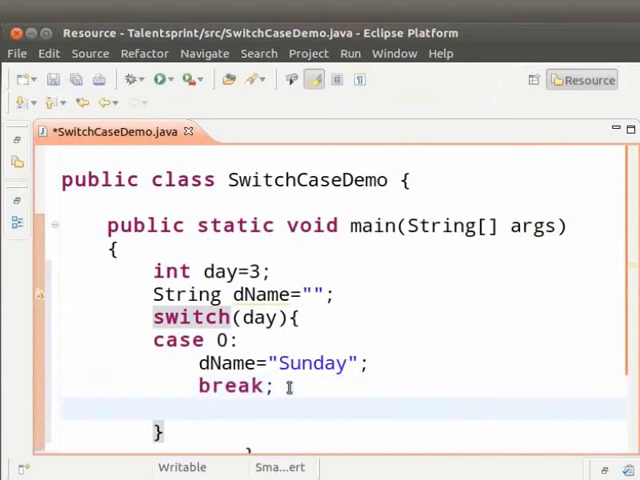
- Add cases 1 and 2 assigning "Monday" and "Tuesday" to dName, with break
{"action": "type", "text": "case"}
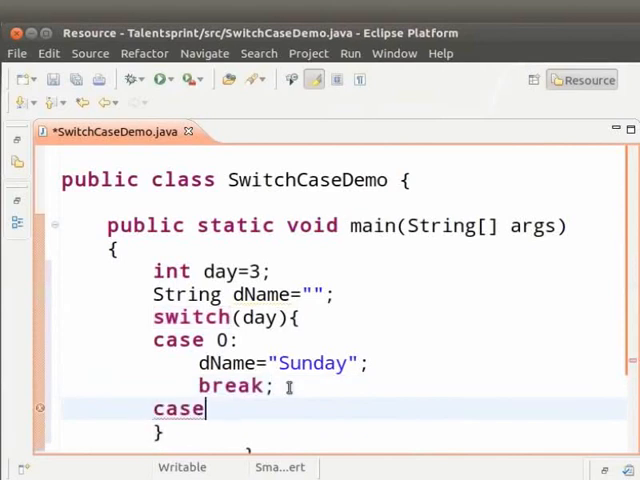
{"action": "type", "text": "1:"}
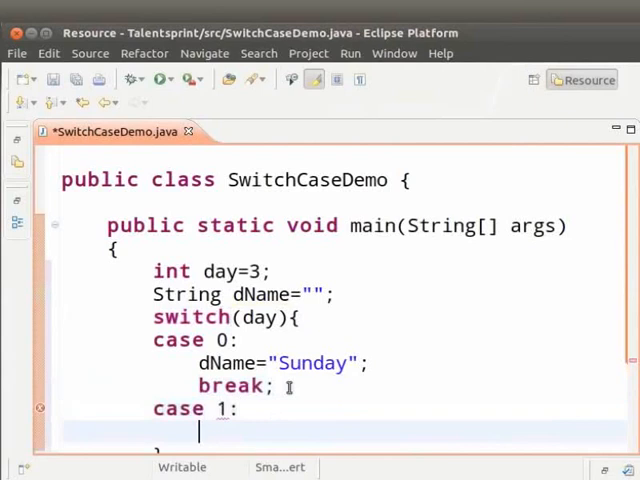
{"action": "type", "text": "dName"}
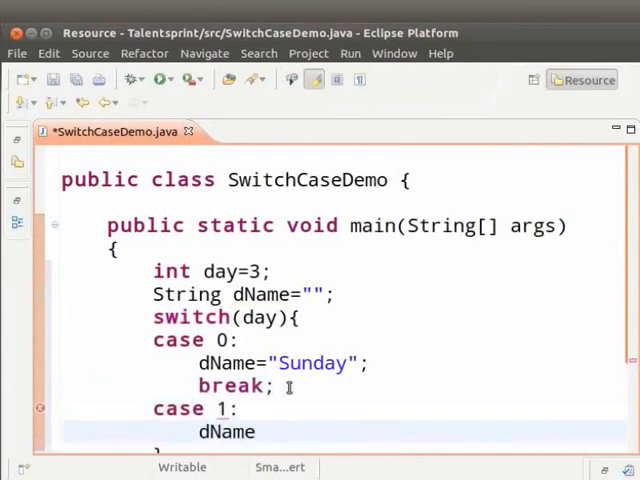
{"action": "type", "text": "=\"Mond\""}
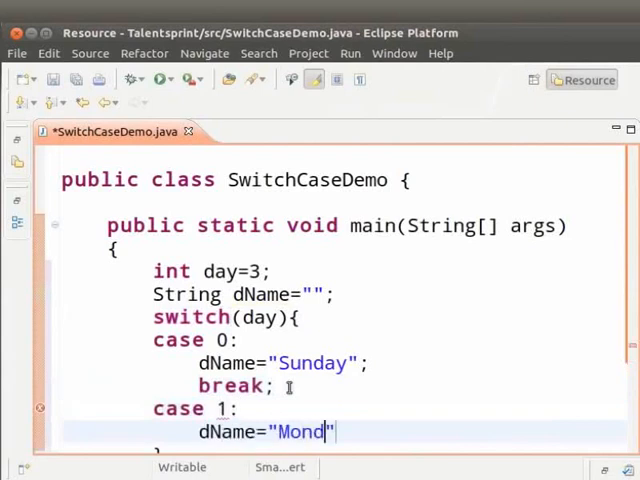
{"action": "type", "text": "ay\";"}
{"action": "type", "text": "break;"}
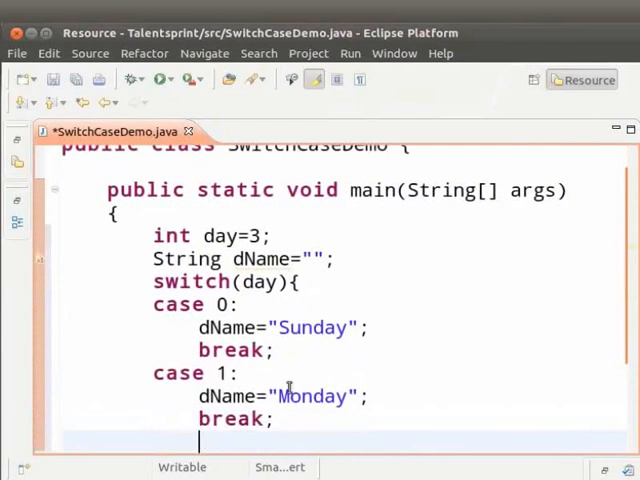
{"action": "type", "text": "case 2:"}
{"action": "type", "text": "d"}
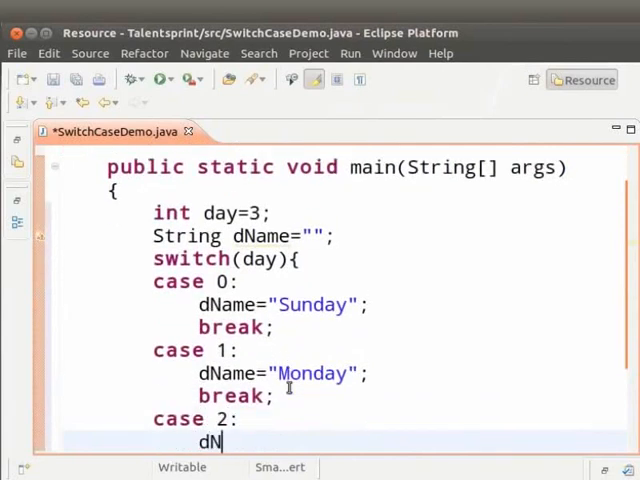
{"action": "type", "text": "Name=\"T\""}
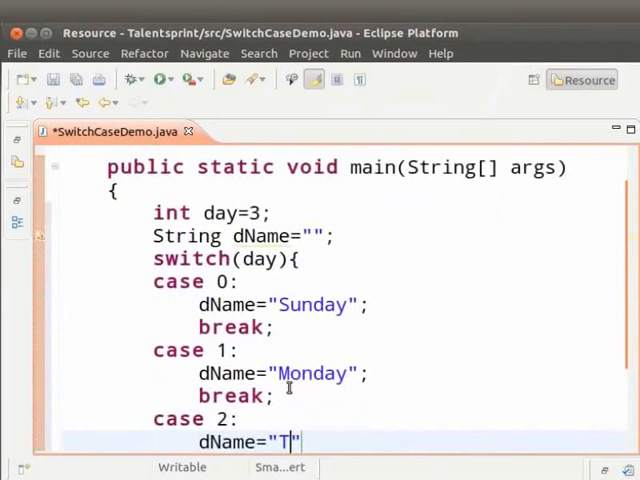
{"action": "type", "text": "uesday"}
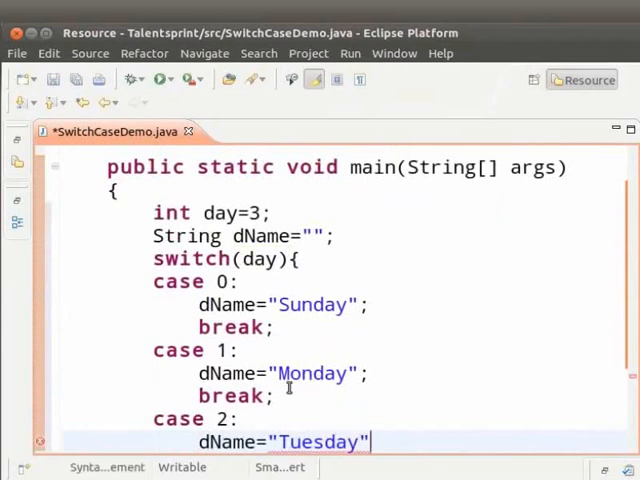
{"action": "type", "text": "break;"}
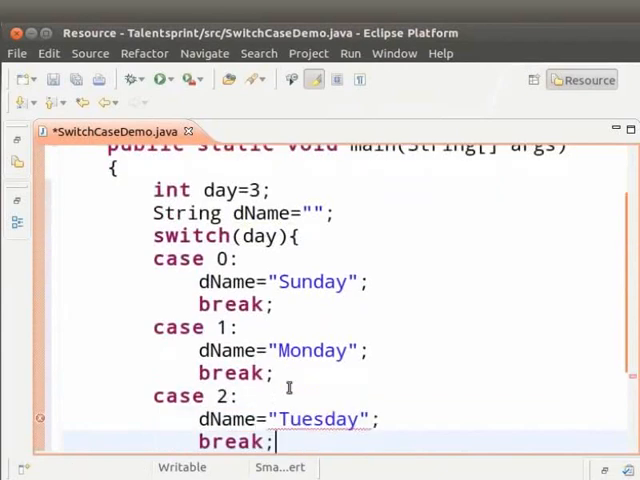
- Add case 3 assigning "Wednesday" to dName and begin the next case
{"action": "type", "text": "case"}
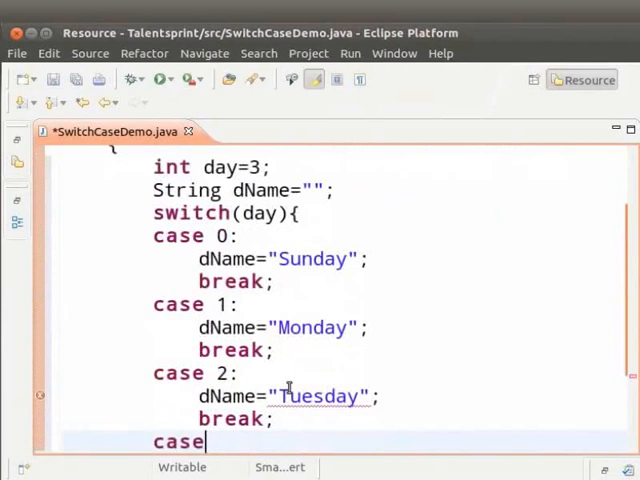
{"action": "type", "text": "3:"}
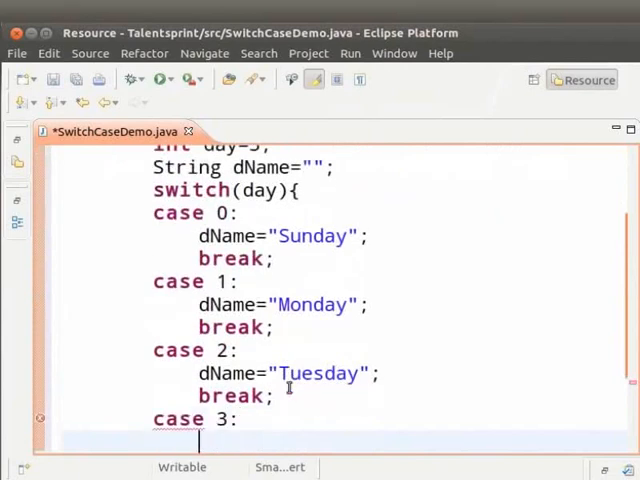
{"action": "type", "text": "dName="}
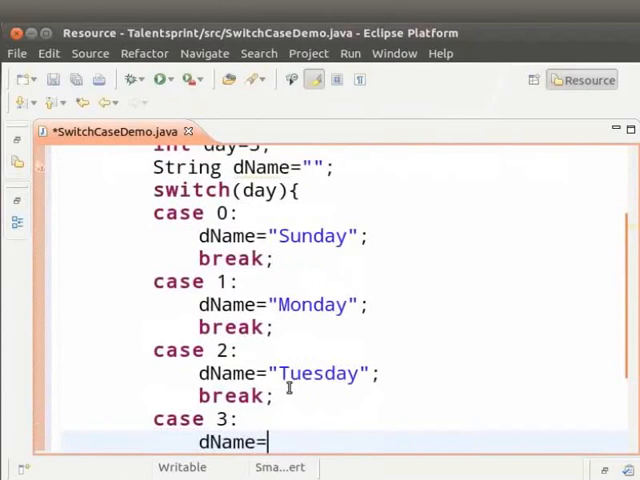
{"action": "type", "text": "\"Wedn\""}
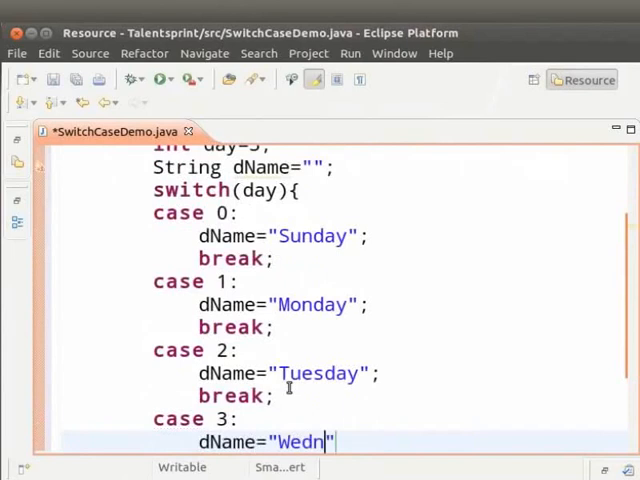
{"action": "type", "text": "esday"}
{"action": "type", "text": "break;"}
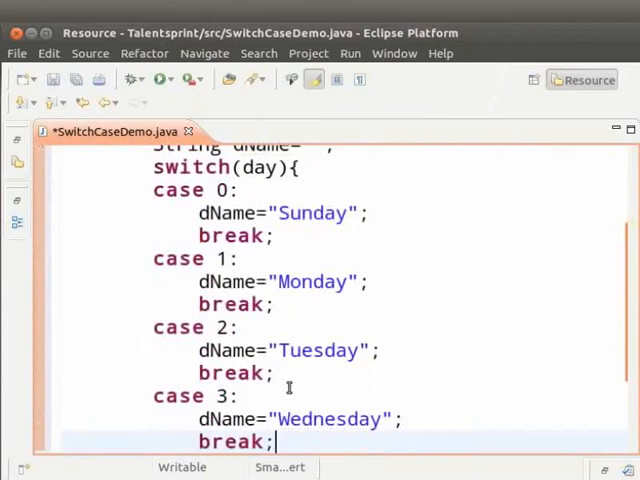
{"action": "type", "text": "case"}
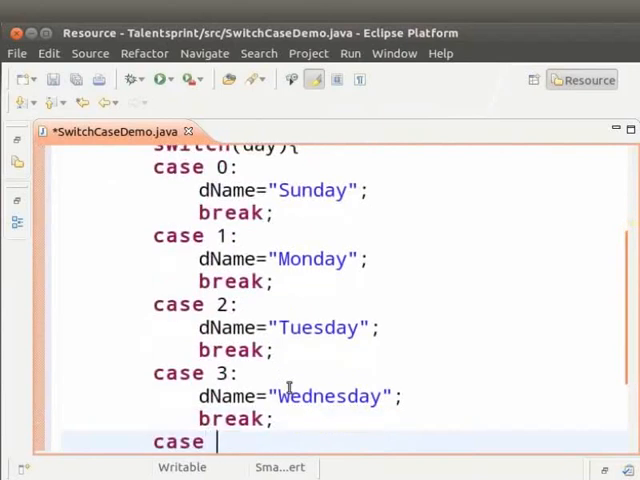
- Write case 4: "Thursday", case 5: "Friday", case 6: "Saturday" dName assignments with breaks
{"action": "type", "text": "4:"}
{"action": "type", "text": "dNa"}
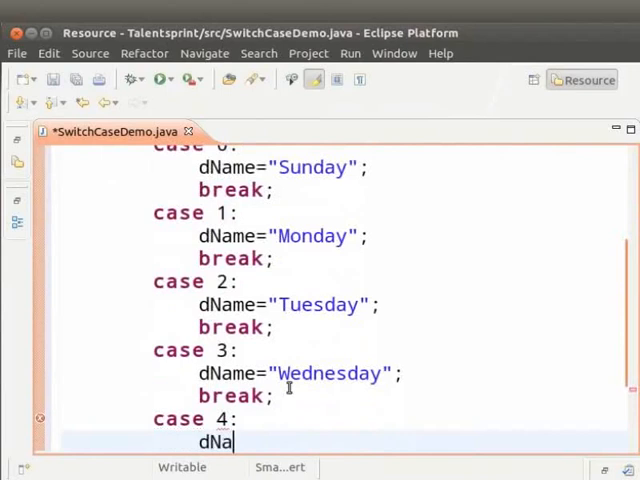
{"action": "type", "text": "me=\"\""}
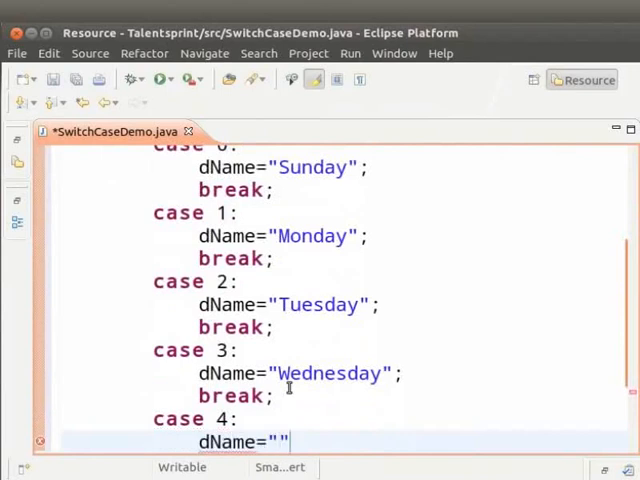
{"action": "type", "text": "Thursday"}
{"action": "type", "text": "c"}
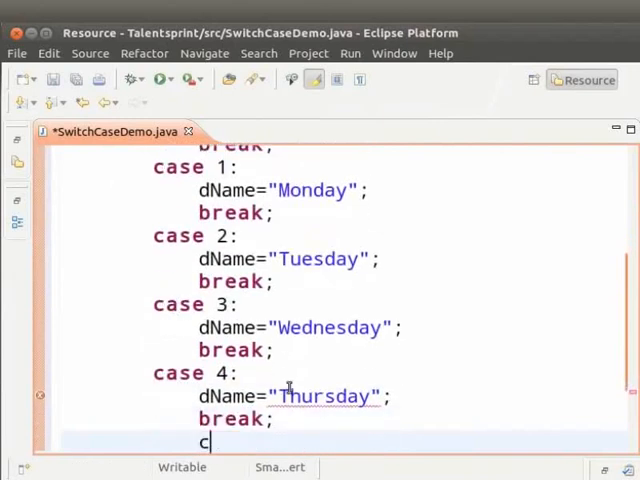
{"action": "type", "text": "ase 5"}
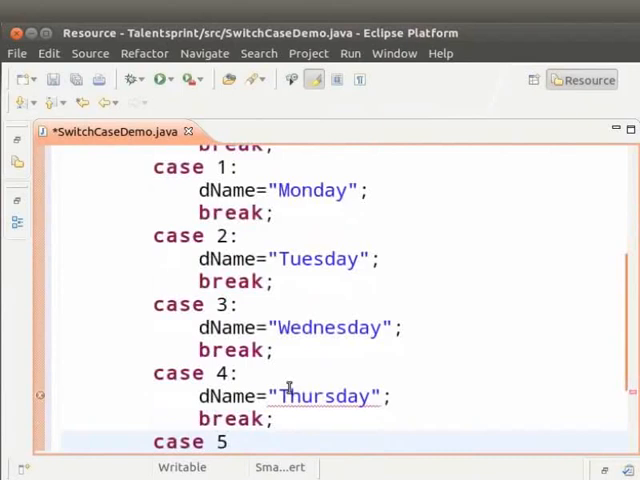
{"action": "type", "text": "dName"}
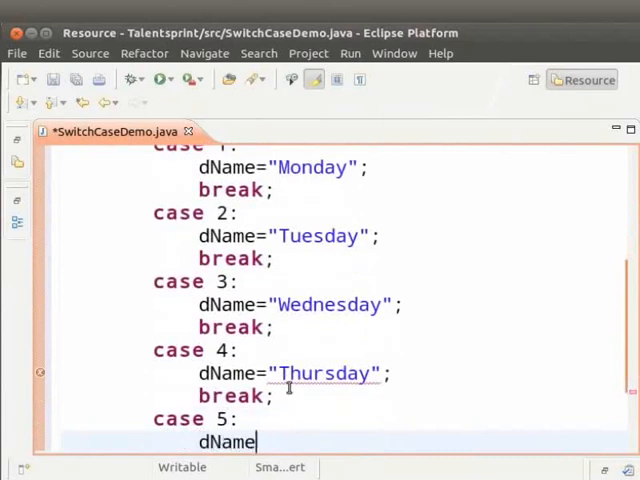
{"action": "type", "text": "=\"Fr\""}
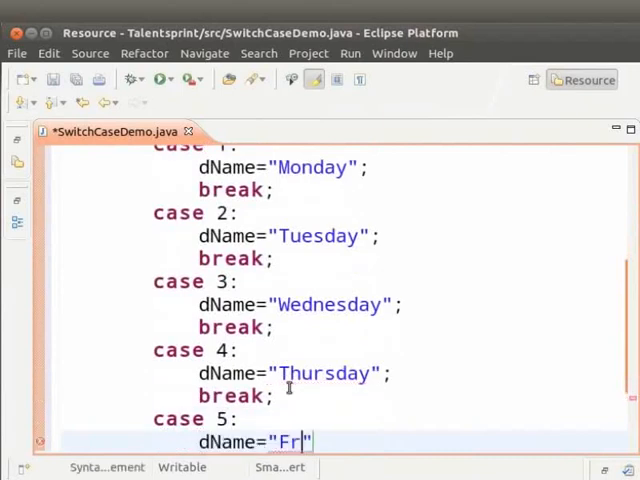
{"action": "type", "text": "iday\";"}
{"action": "type", "text": "ca"}
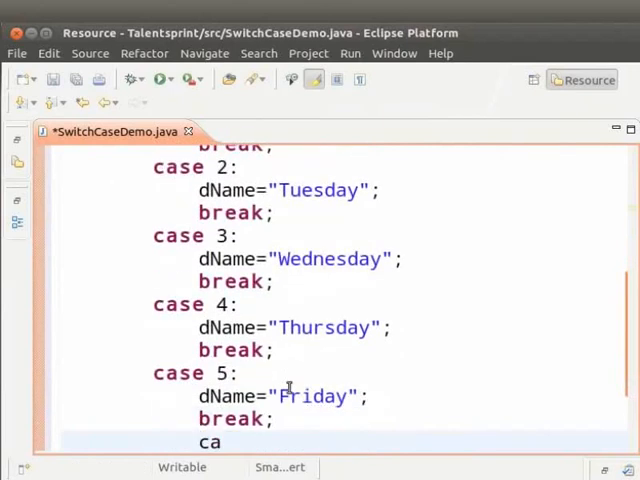
{"action": "type", "text": "se 6:"}
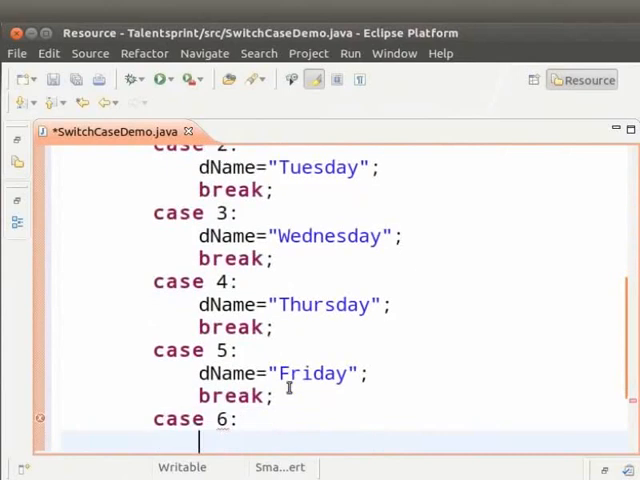
{"action": "type", "text": "dName="}
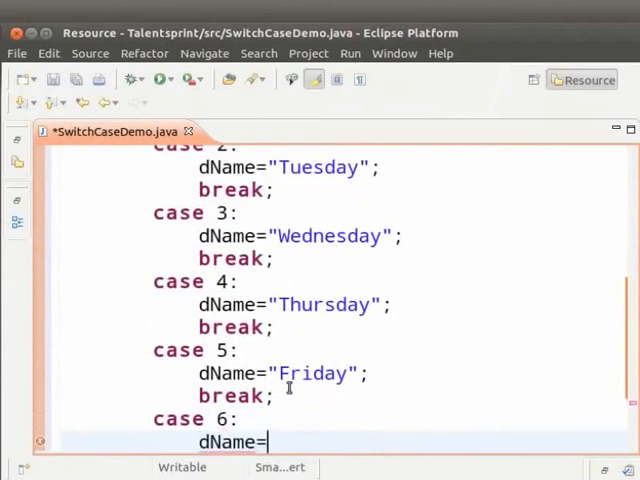
{"action": "type", "text": "\"Sa\""}
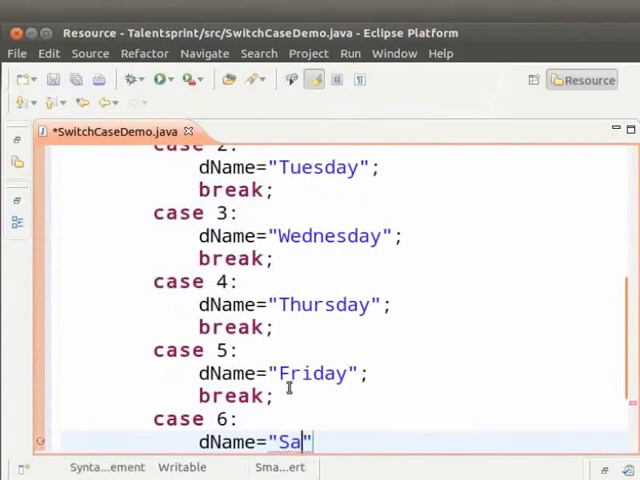
{"action": "type", "text": "turday"}
{"action": "type", "text": "break;"}
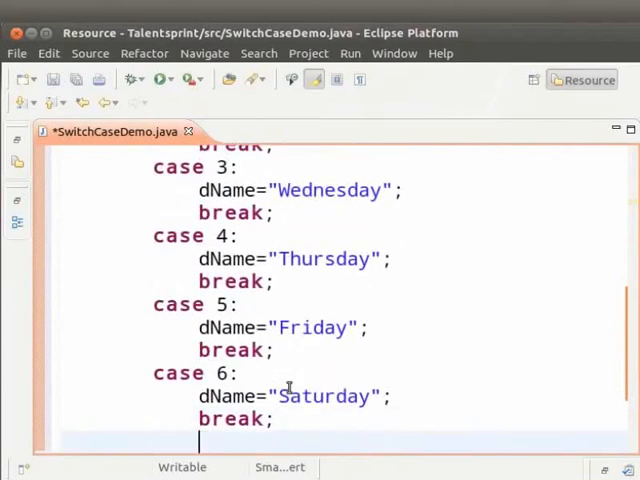
- Close the switch with } and add System.out.println(dName); after it
{"action": "type", "text": "}"}
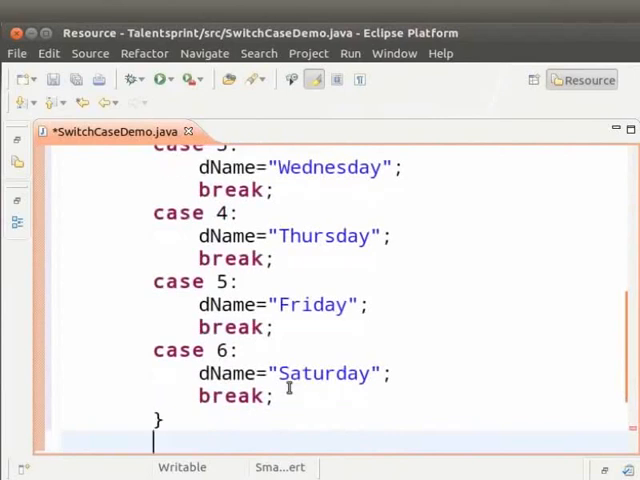
{"action": "type", "text": "System.out.println("}
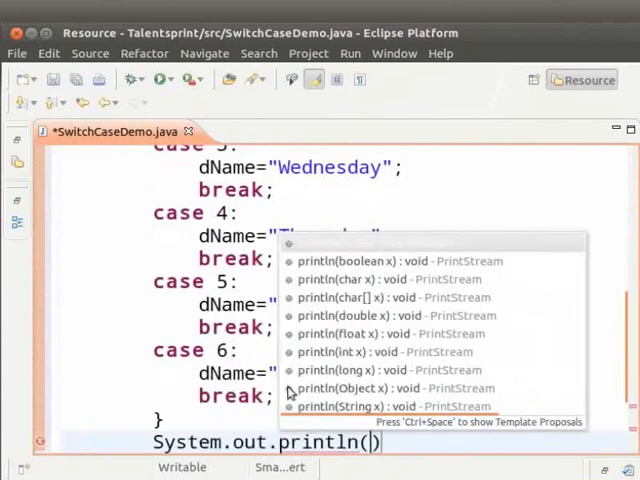
{"action": "type", "text": "dName"}
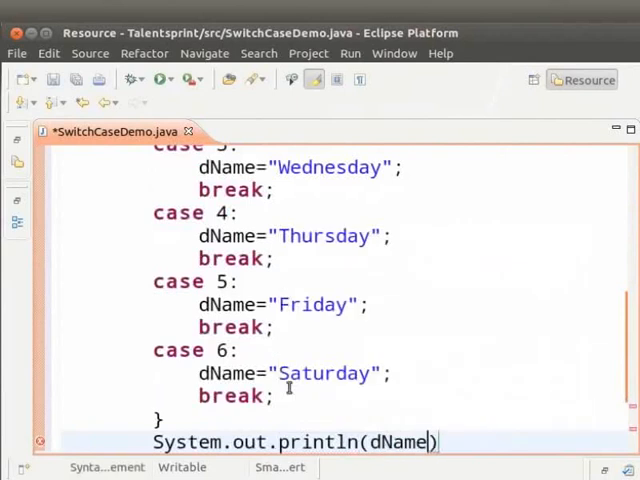
{"action": "type", "text": ";"}
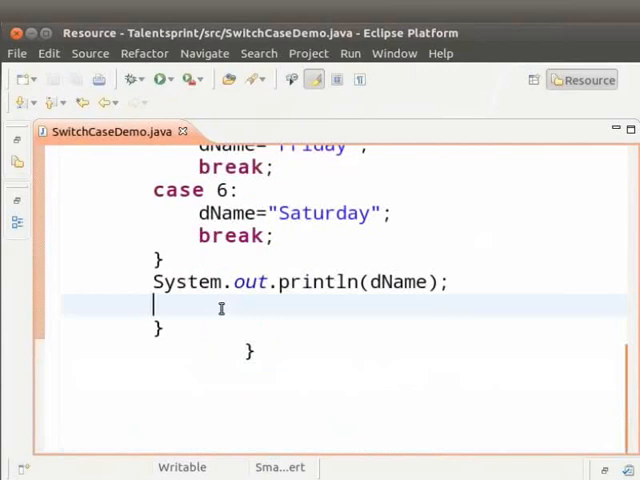
- Run the program to see Wednesday, then change day to 0 and save
{"action": "left_click", "coordinate": [162, 79]}
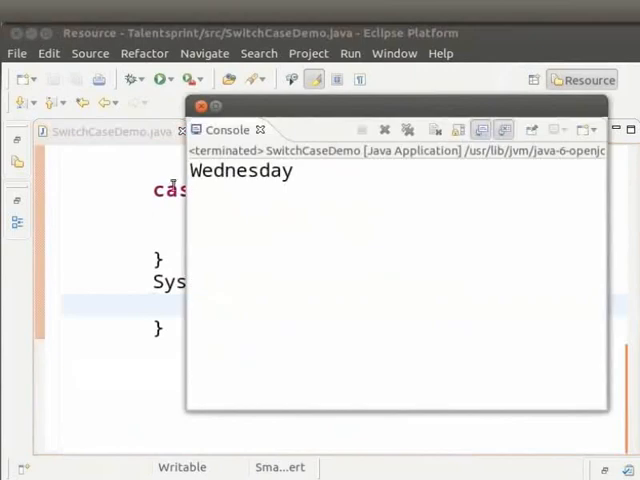
{"action": "mouse_move", "coordinate": [196, 174]}
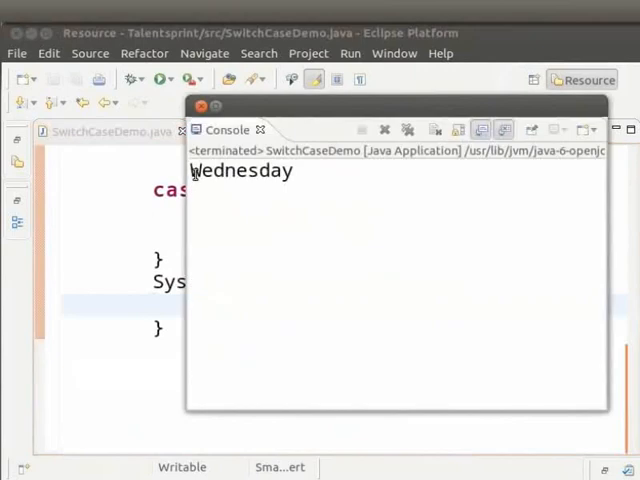
{"action": "double_click", "coordinate": [243, 170]}
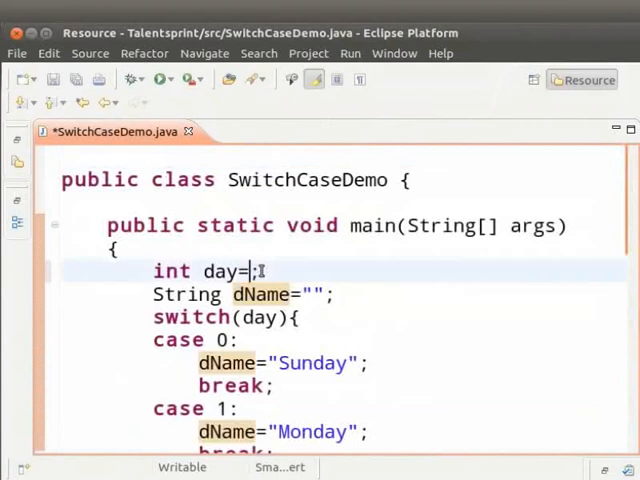
{"action": "type", "text": "0"}
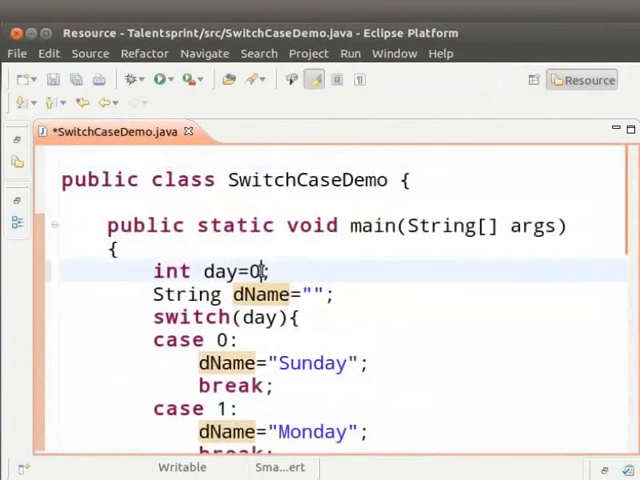
{"action": "key", "text": "ctrl+s"}
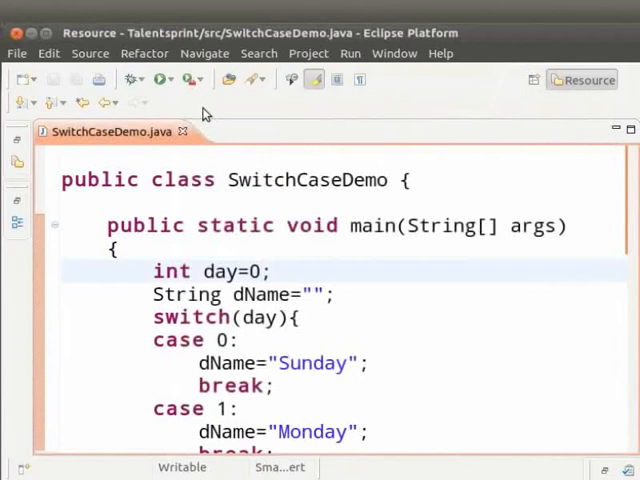
- Change the day value from 0 to -1
{"action": "type", "text": "-"}
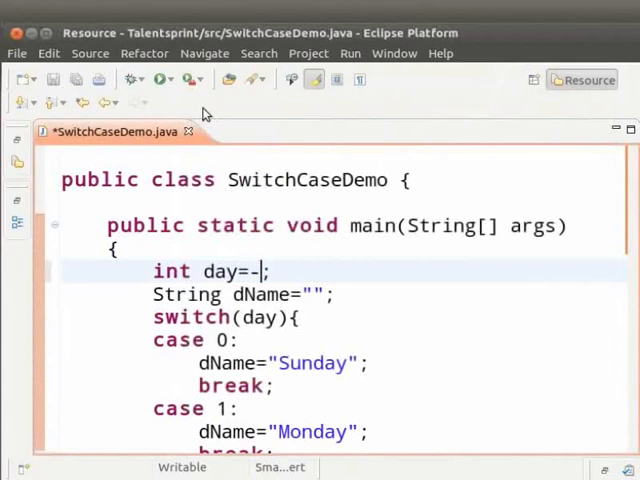
{"action": "type", "text": "1"}
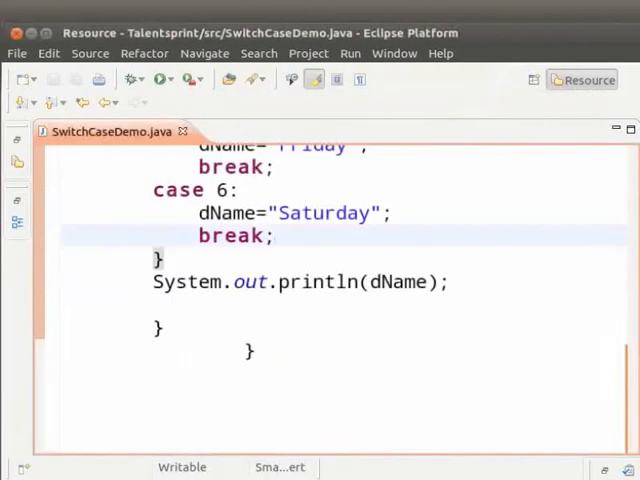
- Add a default case setting dName="Wrong Choice" followed by break;, then highlight default
{"action": "key", "text": "Return"}
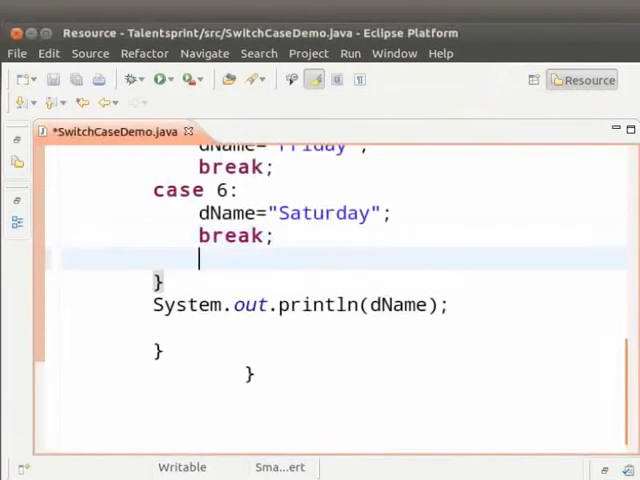
{"action": "type", "text": "default:"}
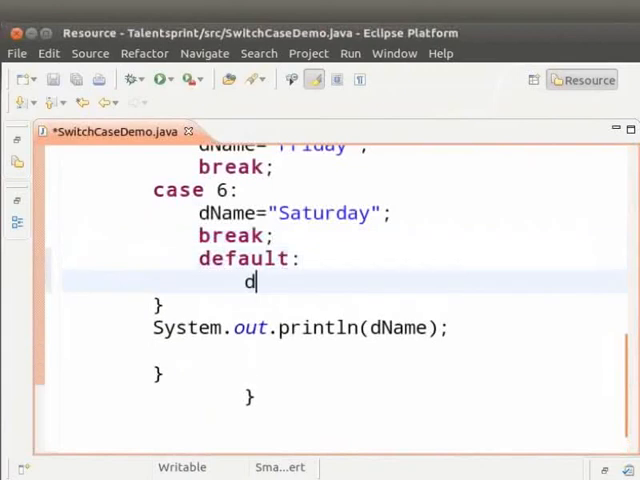
{"action": "type", "text": "Name"}
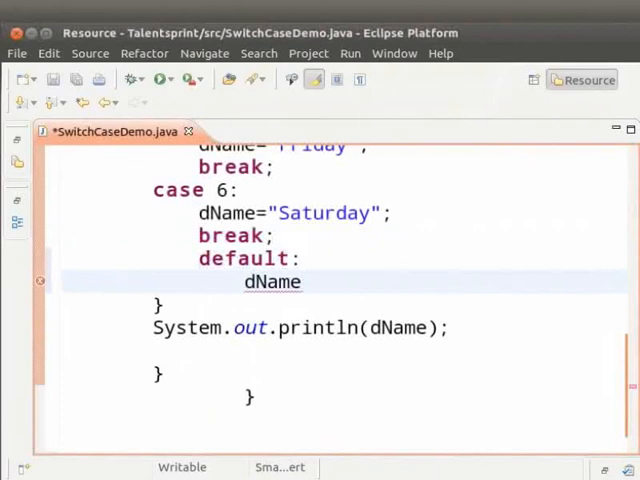
{"action": "type", "text": "=\"W\""}
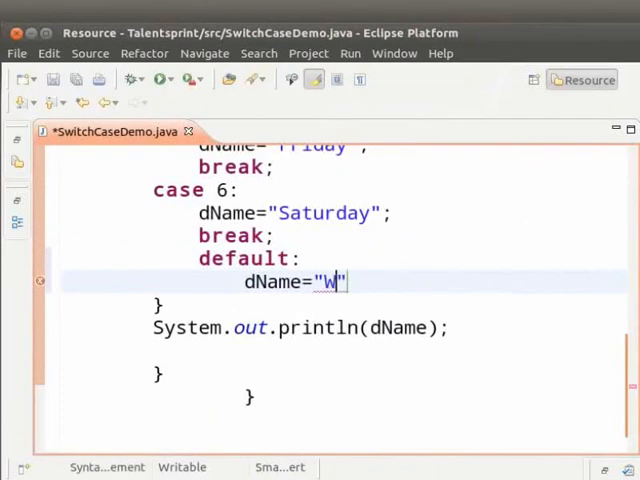
{"action": "type", "text": "rong Choice"}
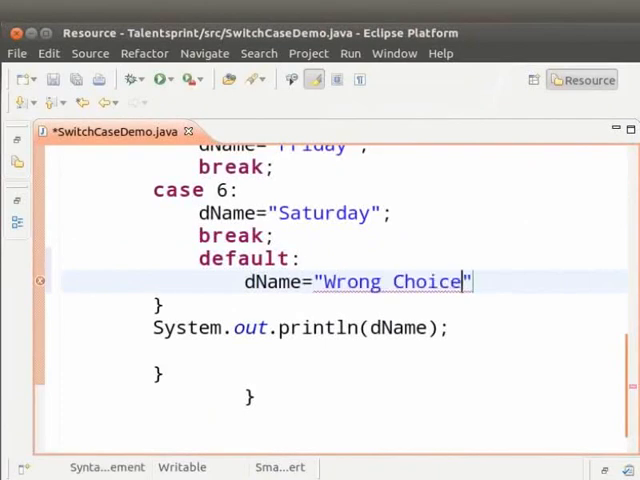
{"action": "key", "text": "Return"}
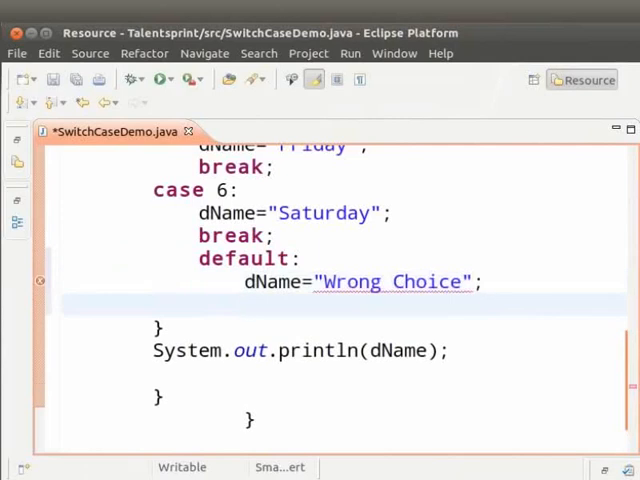
{"action": "type", "text": "break"}
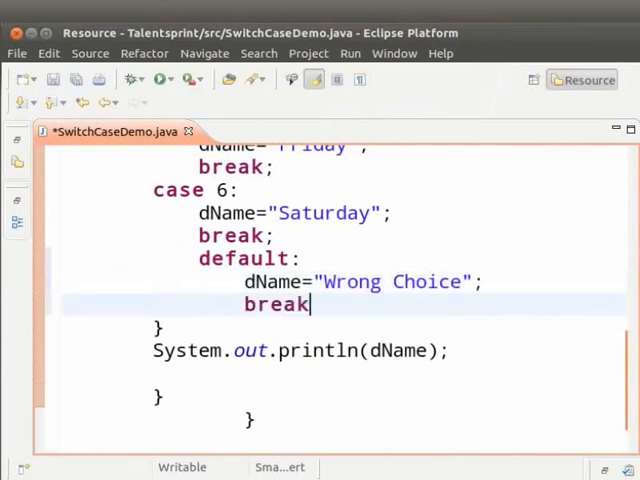
{"action": "type", "text": ";"}
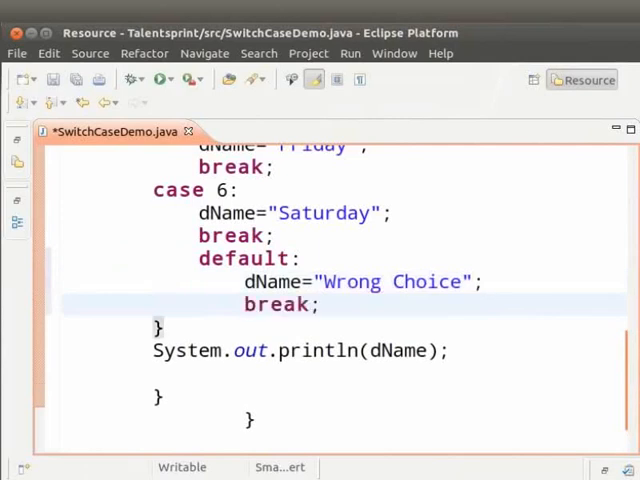
{"action": "double_click", "coordinate": [245, 258]}
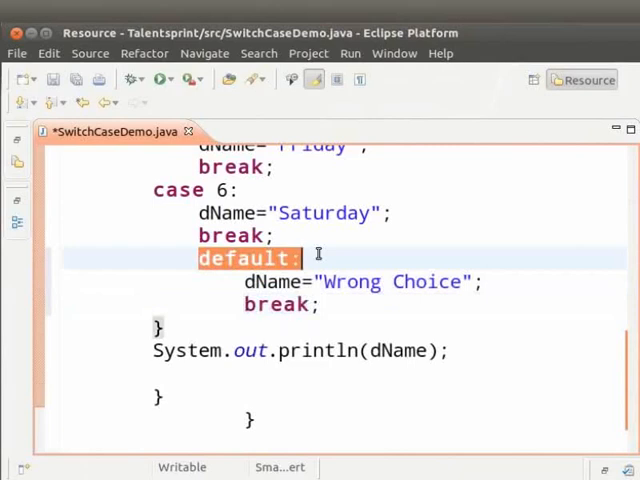
- Run SwitchCaseDemo as a Java application to print Wrong Choice in the Console
{"action": "left_click", "coordinate": [162, 78]}
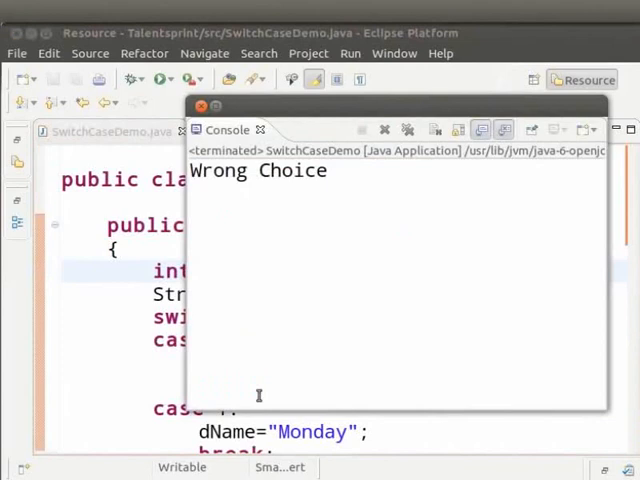
{"action": "mouse_move", "coordinate": [239, 359]}
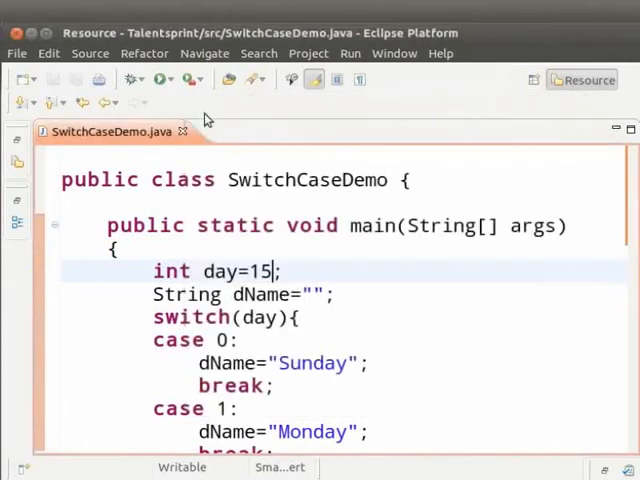
- Replace day=15 with day=4 and scroll down to case 4's Thursday assignment
{"action": "key", "text": "BackSpace"}
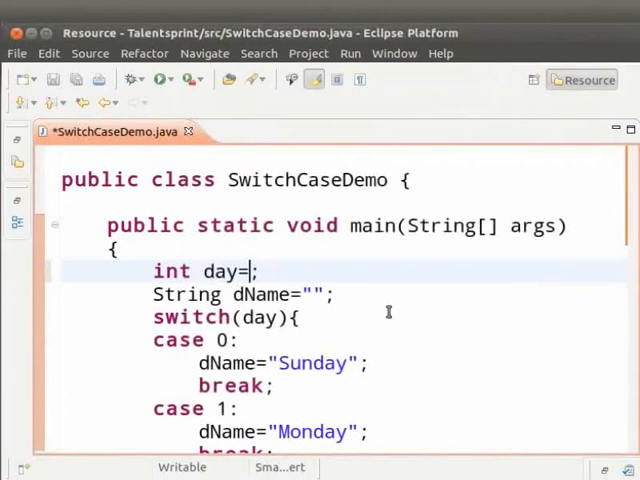
{"action": "type", "text": "4"}
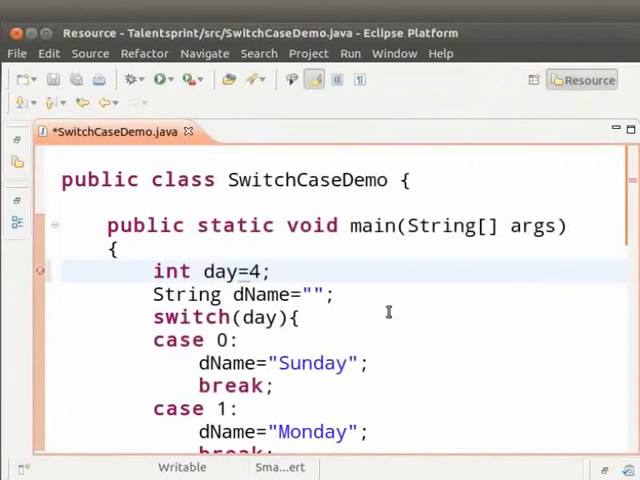
{"action": "scroll", "scroll_direction": "down", "scroll_amount": 3}
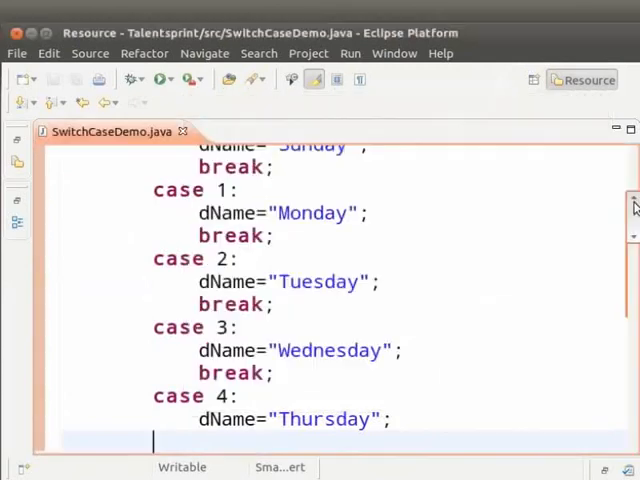
{"action": "scroll", "scroll_direction": "up", "scroll_amount": 3}
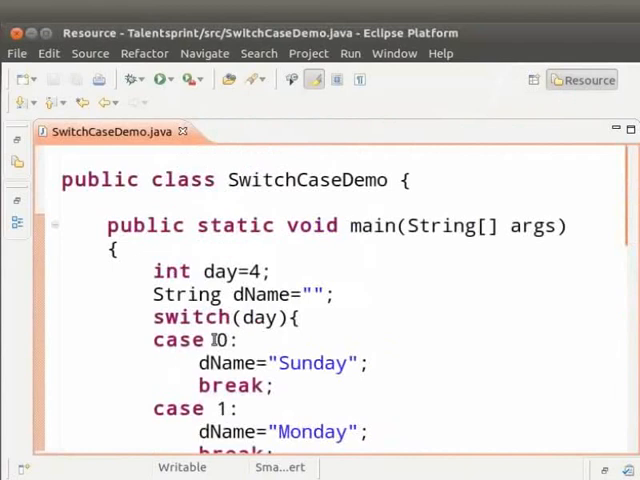
{"action": "double_click", "coordinate": [220, 340]}
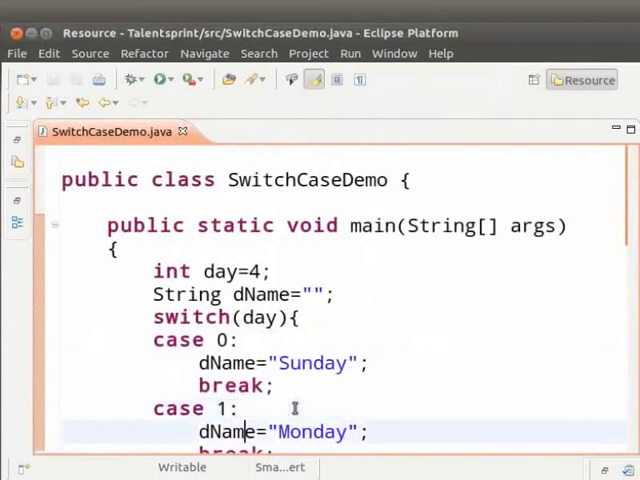
{"action": "scroll", "scroll_direction": "down", "scroll_amount": 3}
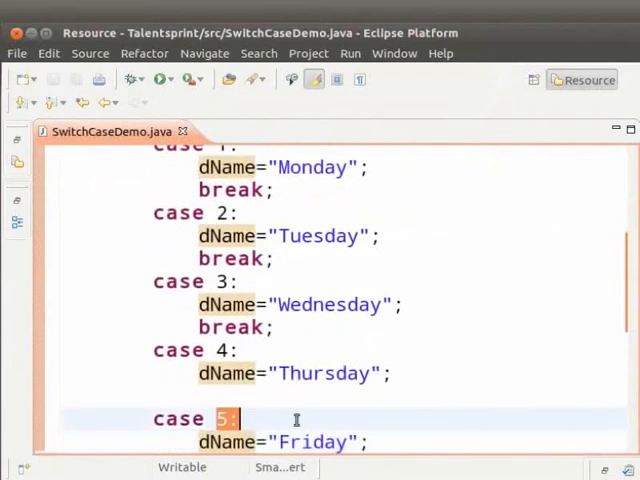
{"action": "scroll", "scroll_direction": "down", "scroll_amount": 3}
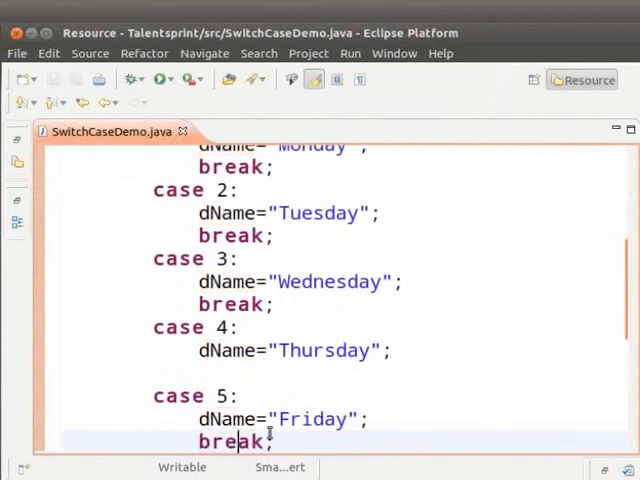
{"action": "double_click", "coordinate": [232, 442]}
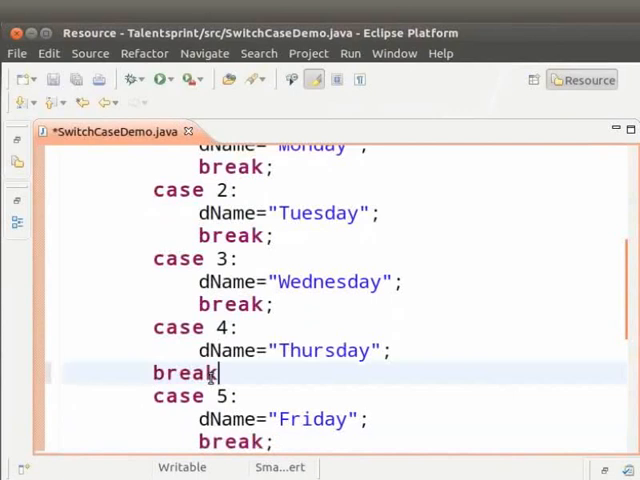
- Add break; on the empty line after case 4's Thursday assignment
{"action": "type", "text": ";"}
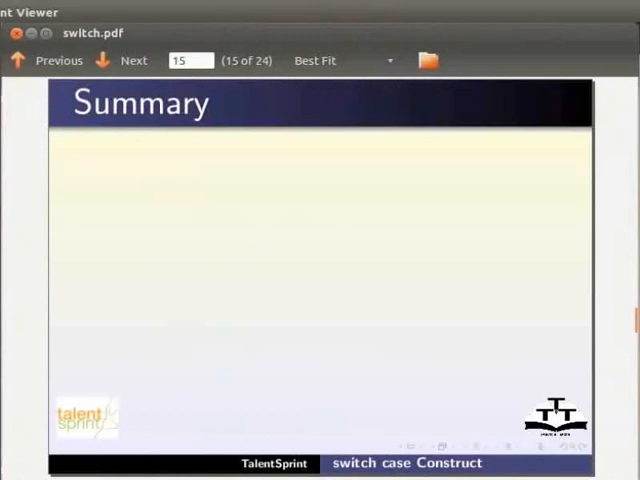
{"action": "mouse_move", "coordinate": [428, 190]}
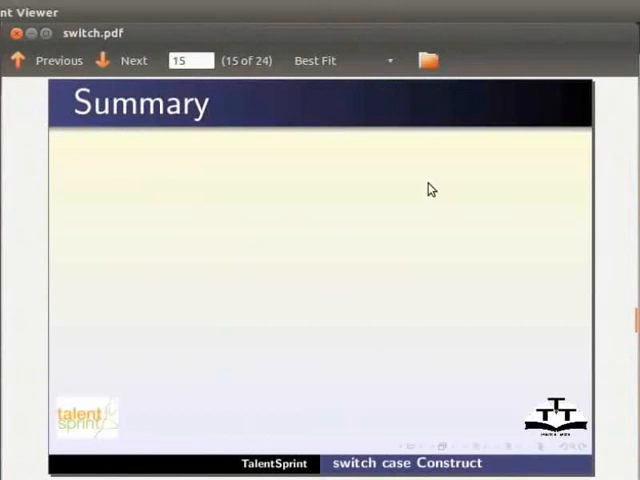
- Reveal the switch case and break summary points, then reach the Assignment slide (page 19)
{"action": "left_click", "coordinate": [133, 60]}
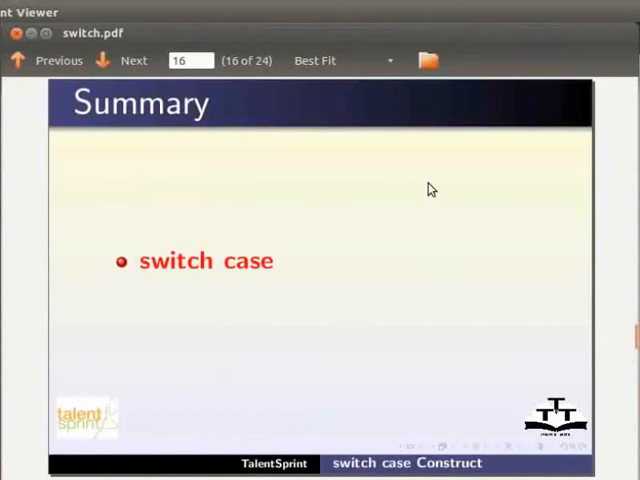
{"action": "left_click", "coordinate": [132, 60]}
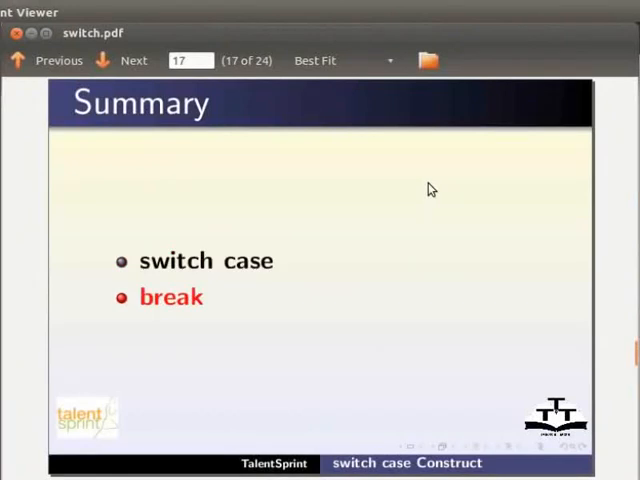
{"action": "left_click", "coordinate": [133, 60]}
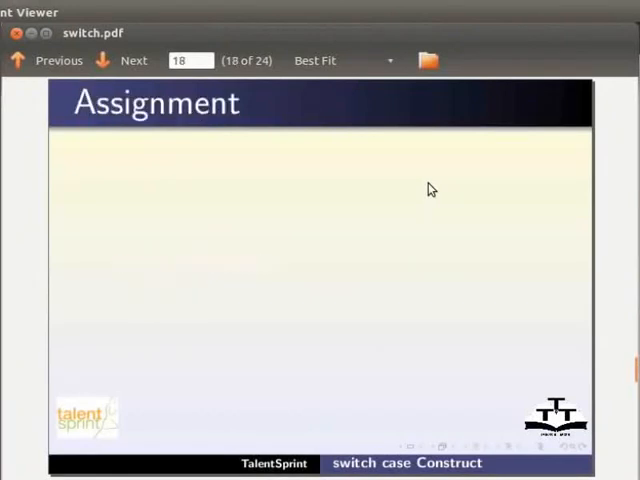
{"action": "left_click", "coordinate": [133, 60]}
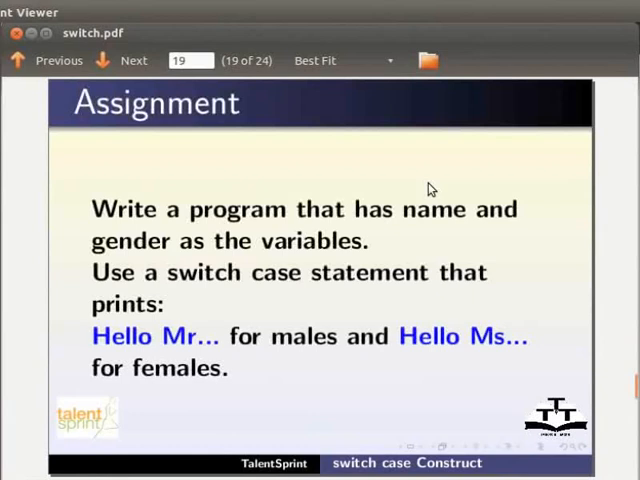
- Advance through the project, workshop and acknowledgement slides to page 24, About the contributor
{"action": "left_click", "coordinate": [133, 60]}
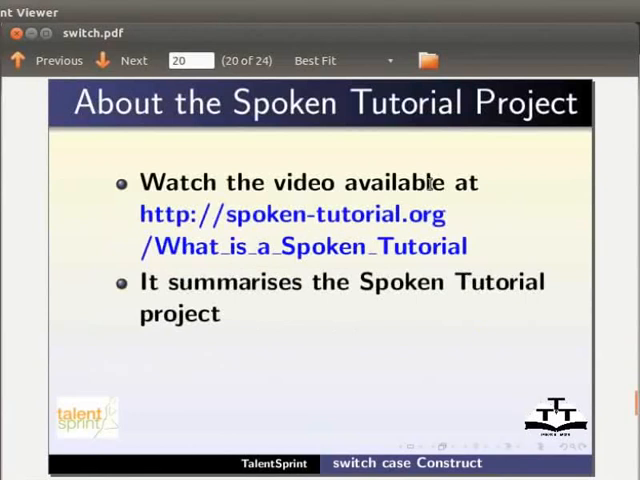
{"action": "left_click", "coordinate": [133, 60]}
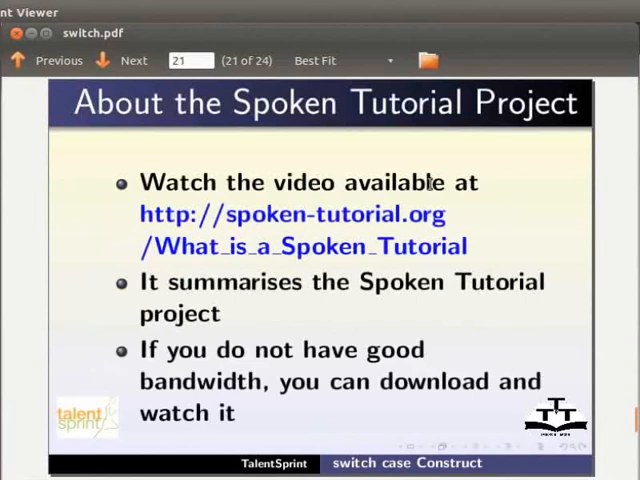
{"action": "left_click", "coordinate": [133, 60]}
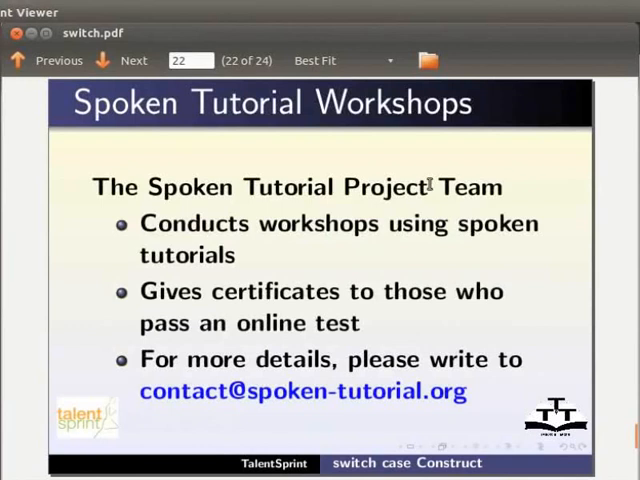
{"action": "left_click", "coordinate": [133, 60]}
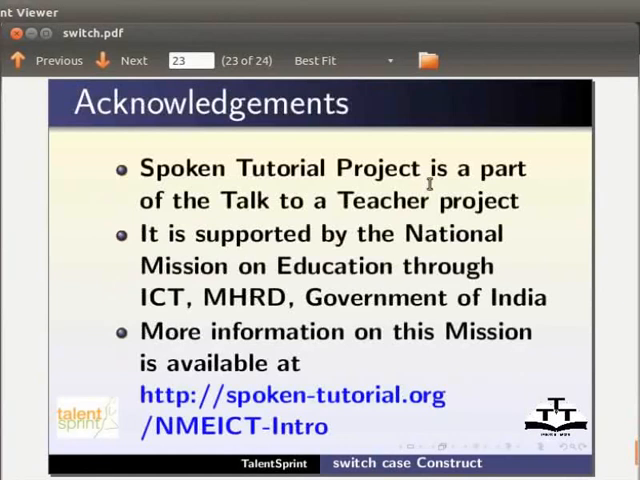
{"action": "left_click", "coordinate": [133, 60]}
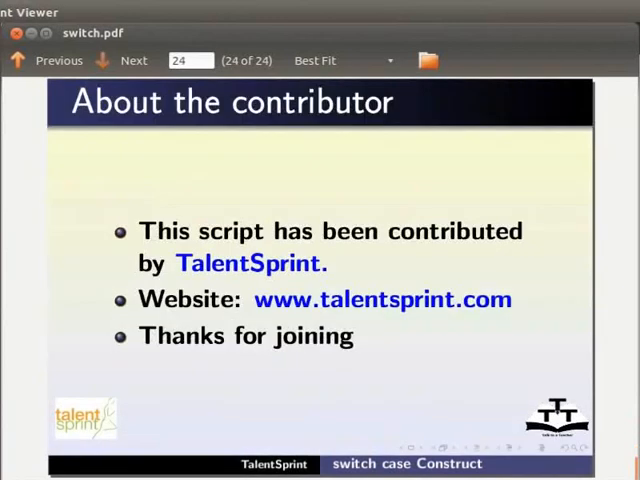